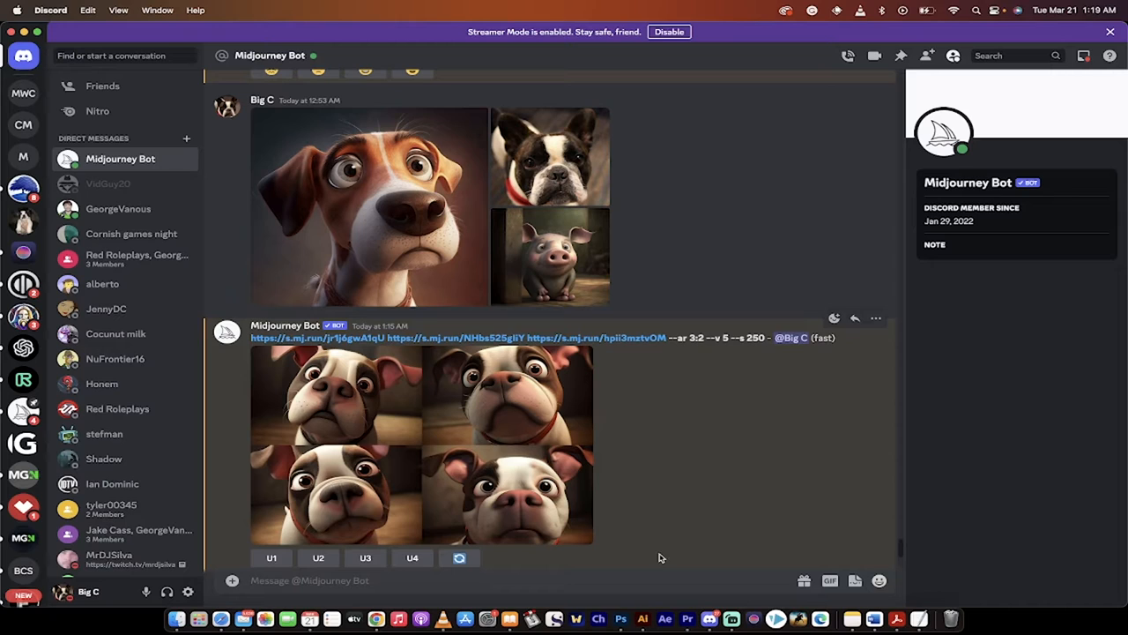
mouse_move(381, 266)
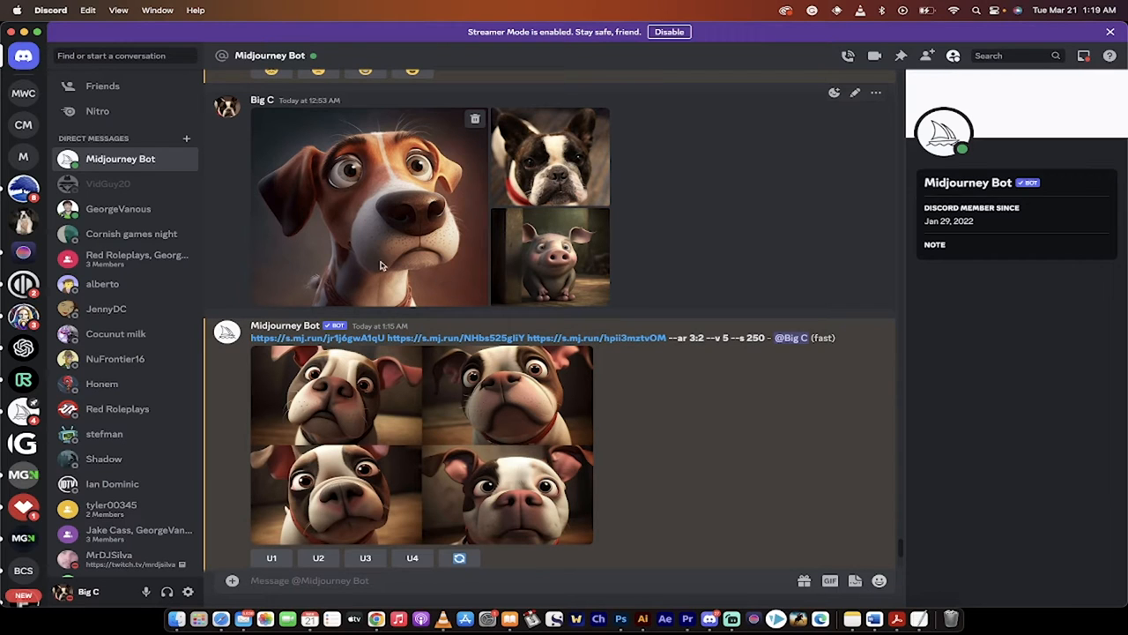
mouse_move(395, 203)
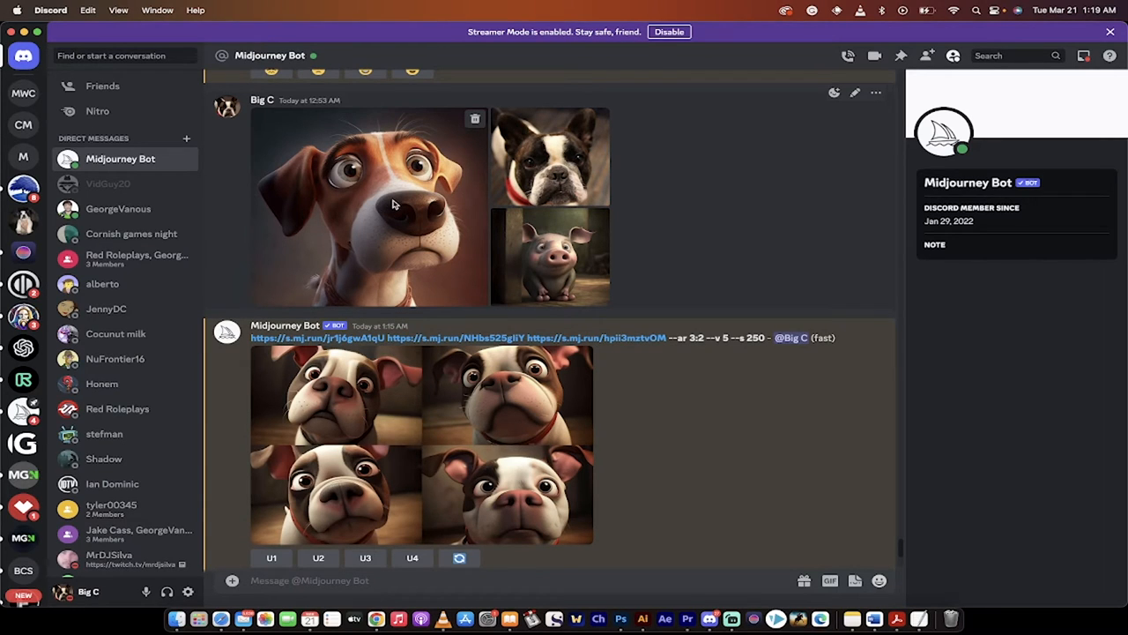
mouse_move(421, 243)
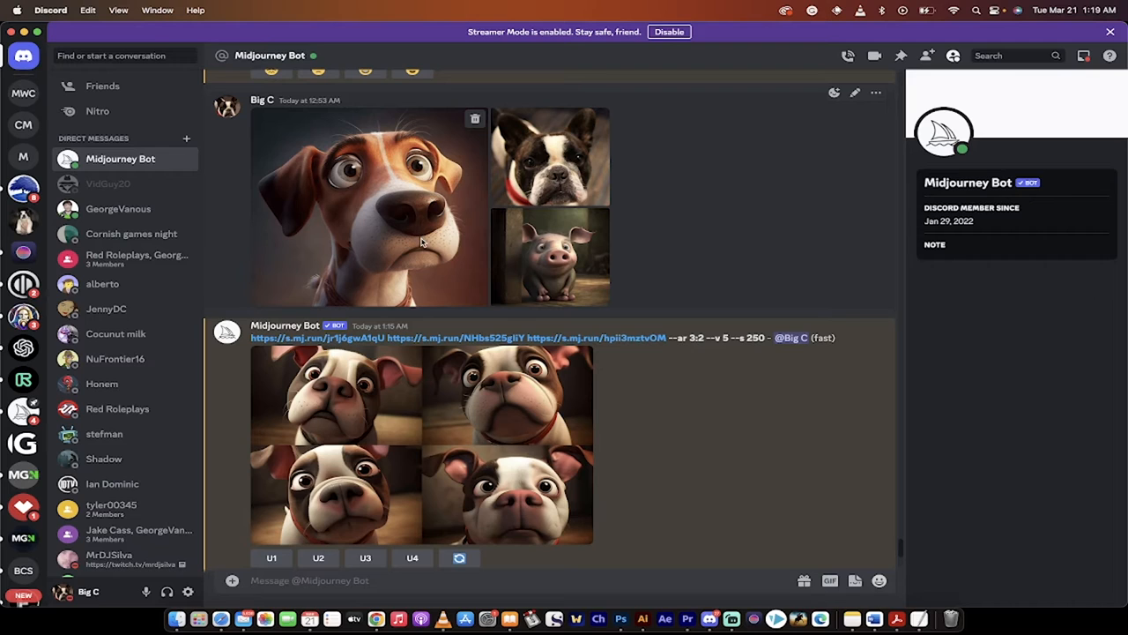
mouse_move(579, 150)
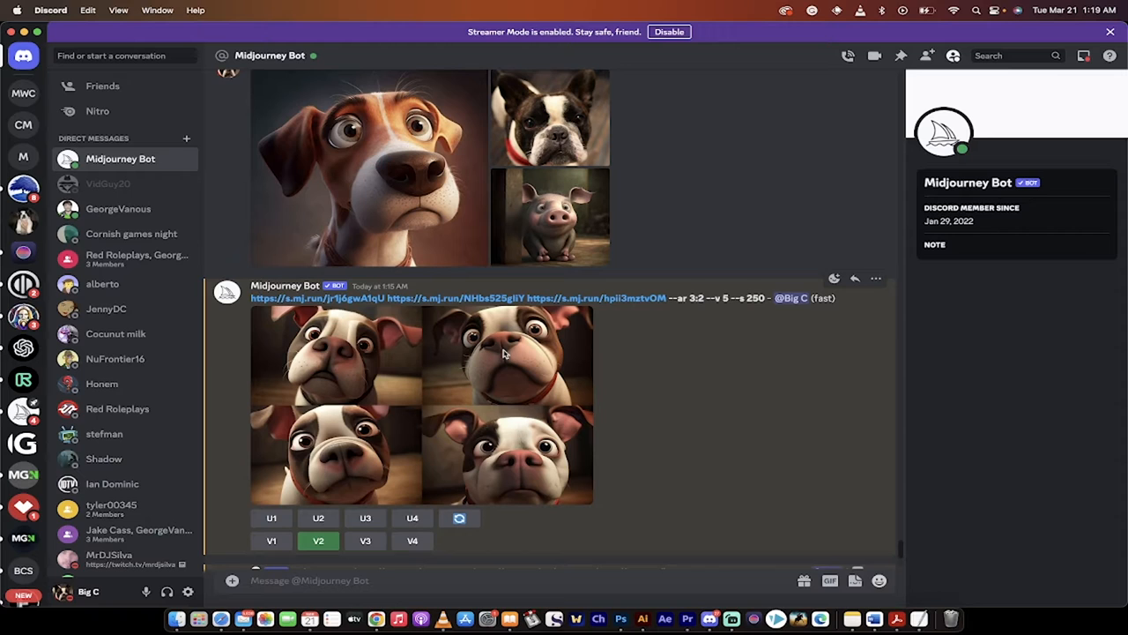
mouse_move(525, 385)
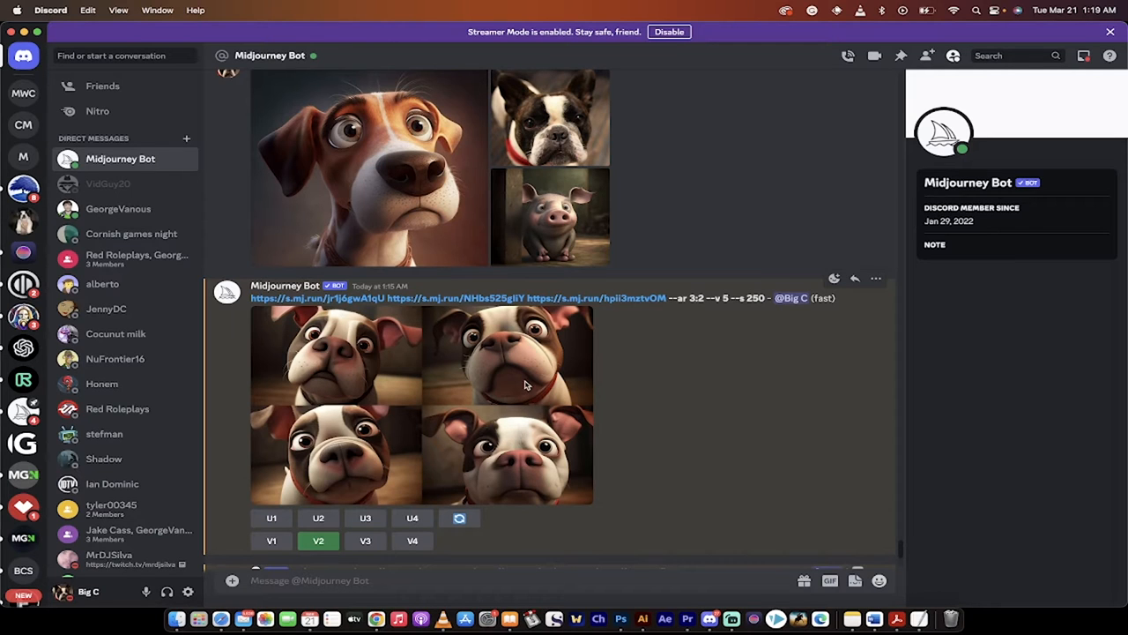
Scroll down the Midjourney Bot results to the four-image bulldog grid.
scroll(down, 3)
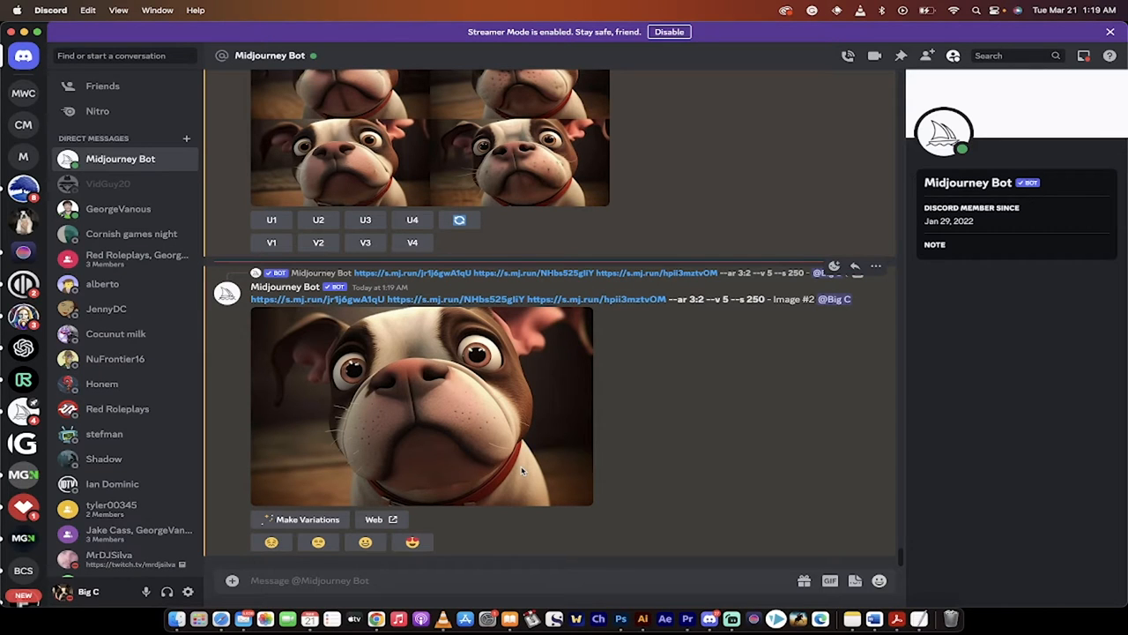
mouse_move(248, 591)
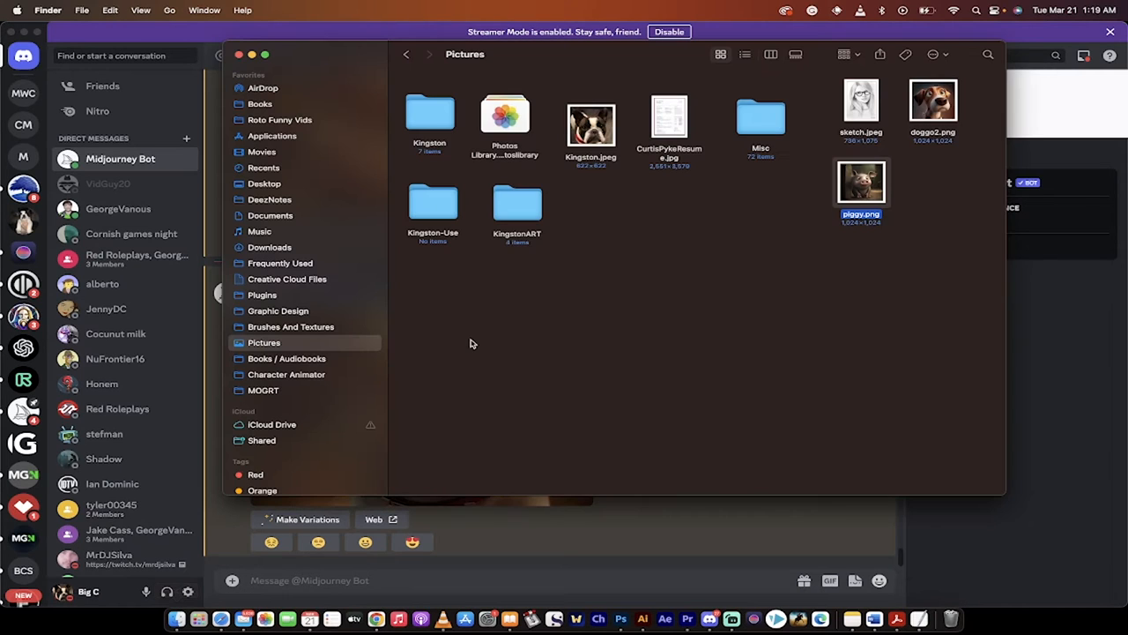
click(652, 365)
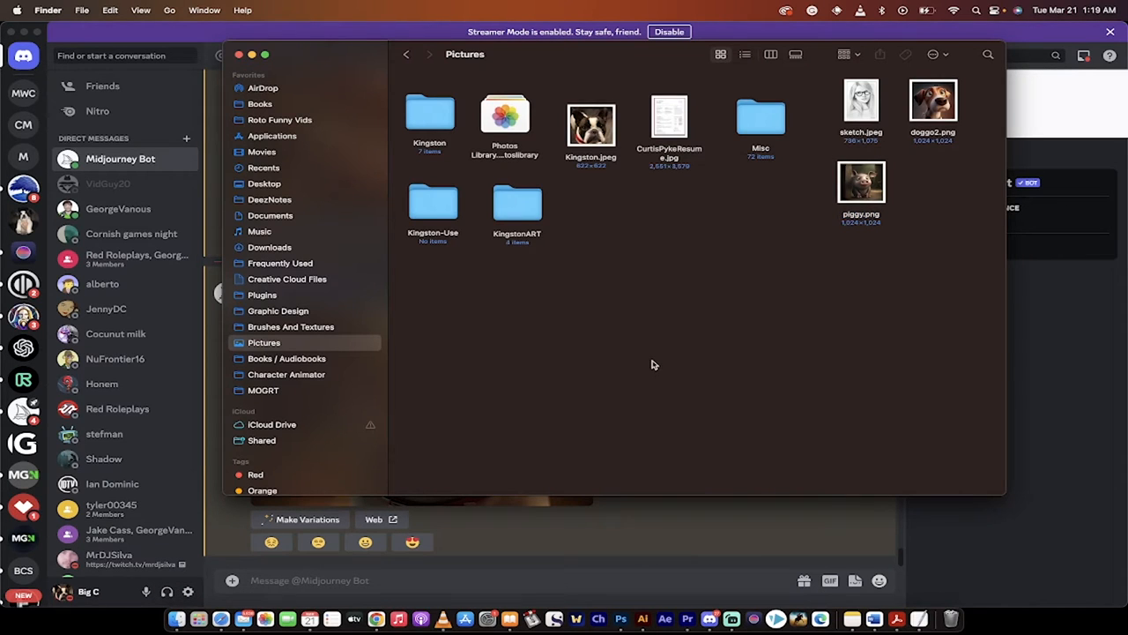
mouse_move(522, 340)
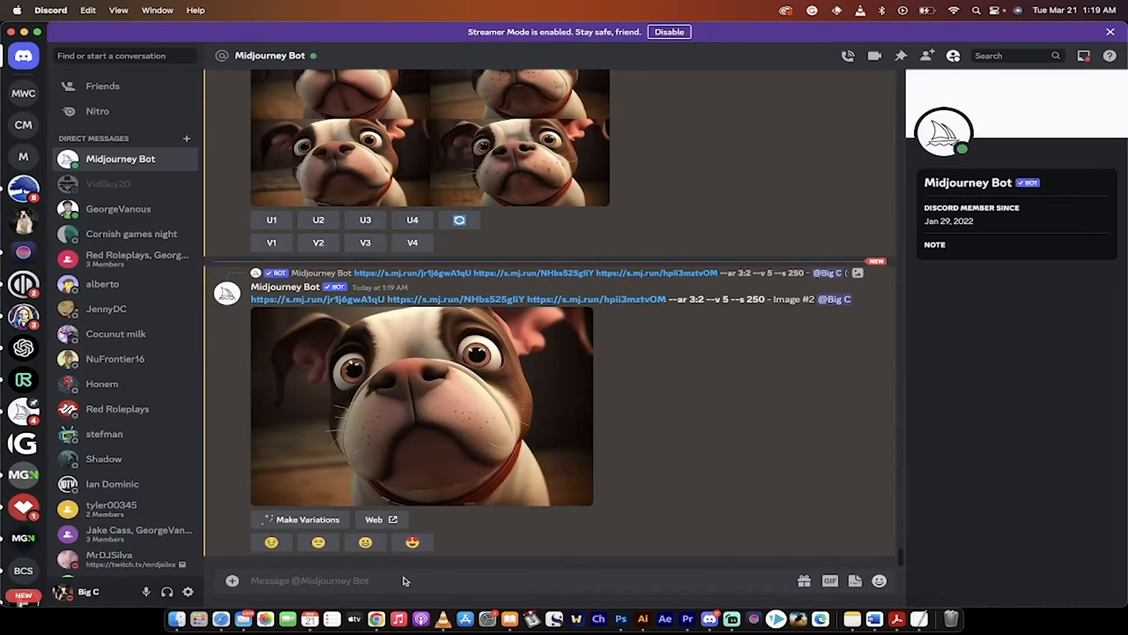
Enter the /blend command to bring up the image1 and image2 upload slots.
text(/blend)
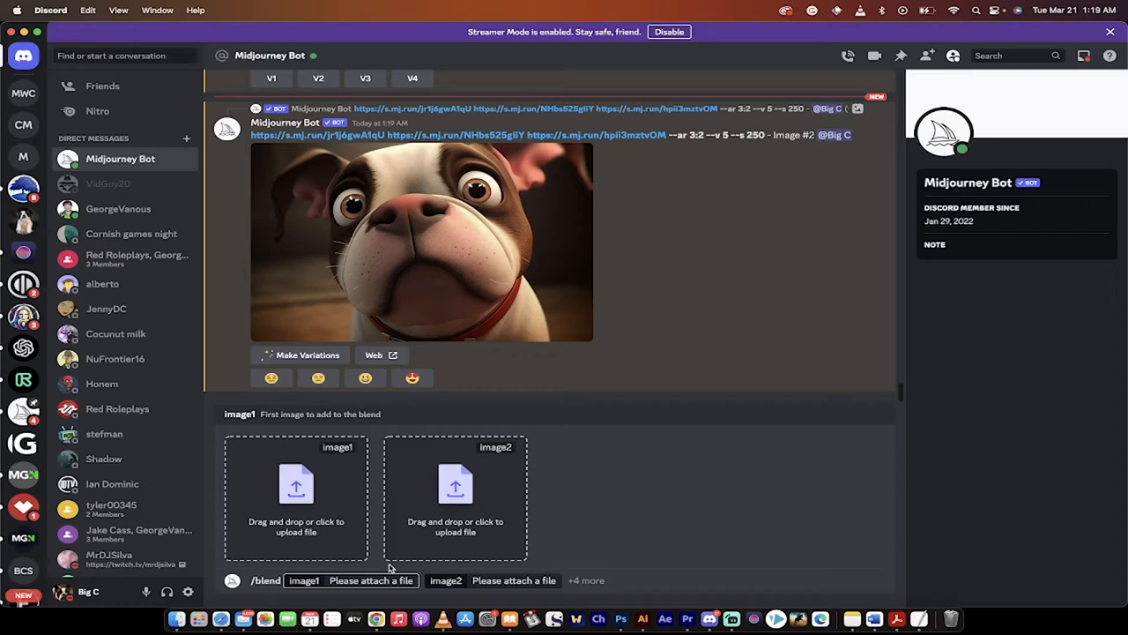
mouse_move(347, 484)
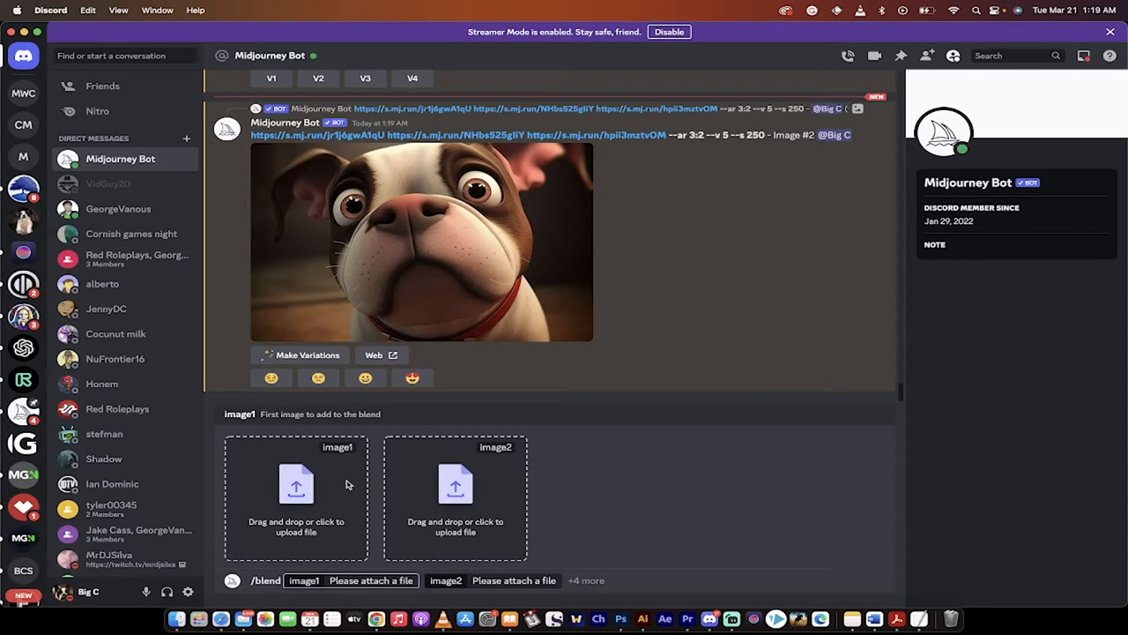
mouse_move(515, 525)
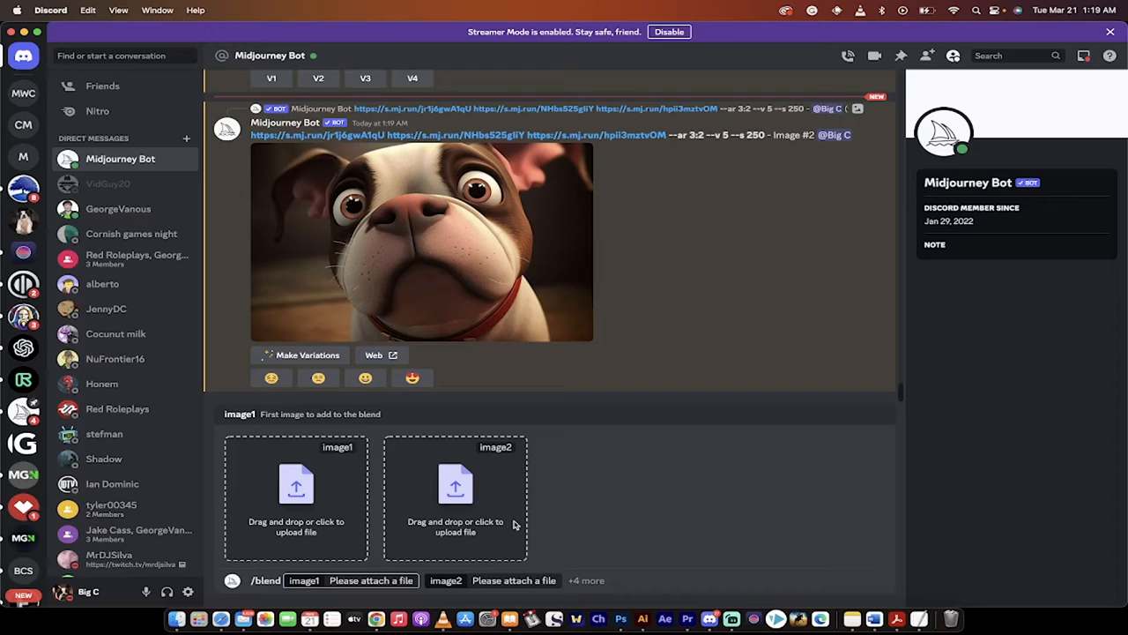
mouse_move(638, 540)
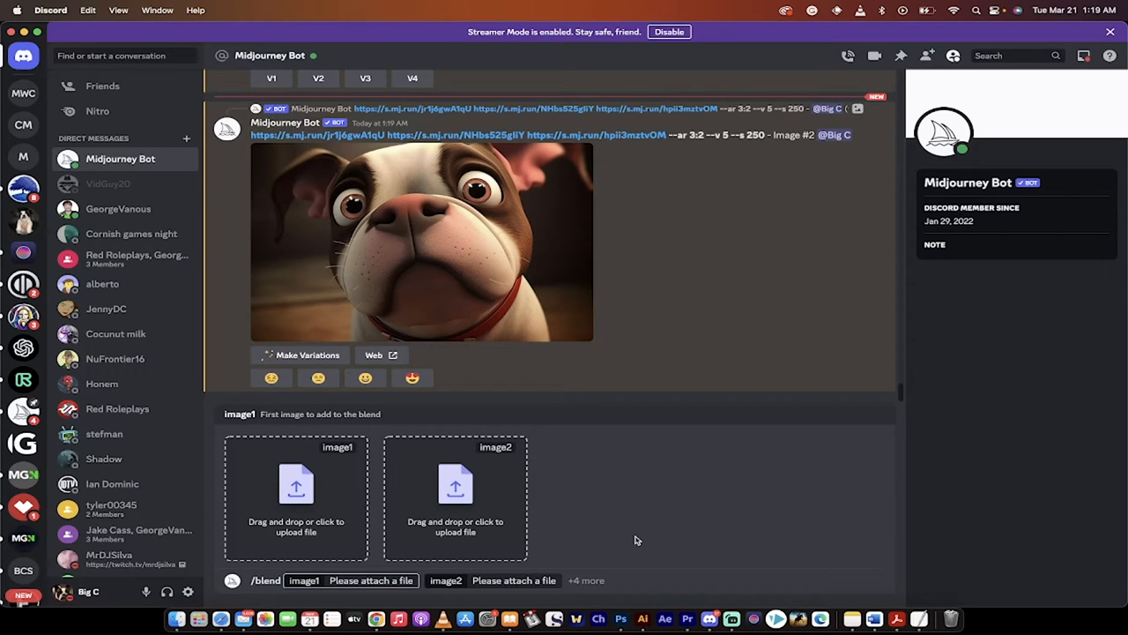
mouse_move(526, 517)
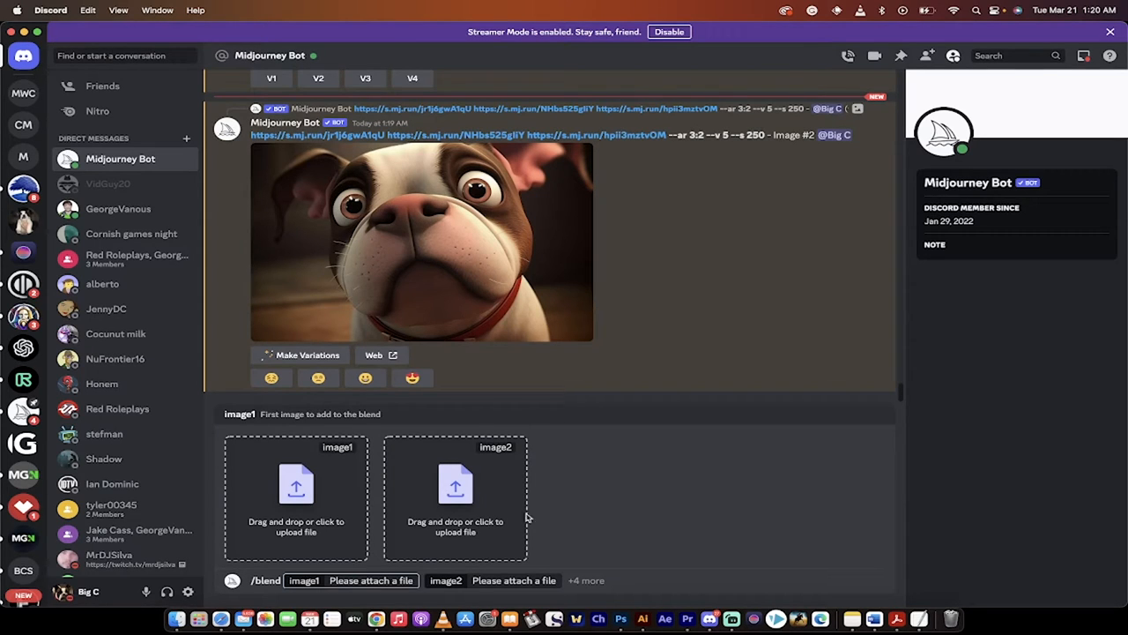
mouse_move(447, 498)
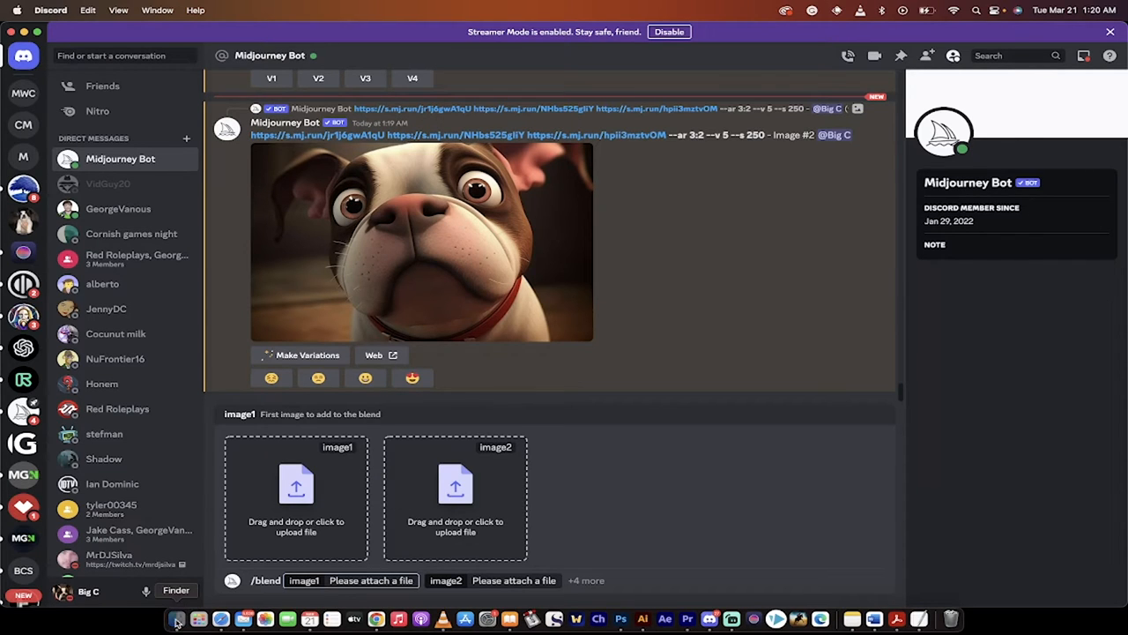
Drag doggo2.png from Finder into the second blend slot beside Kingston.jpeg.
click(176, 618)
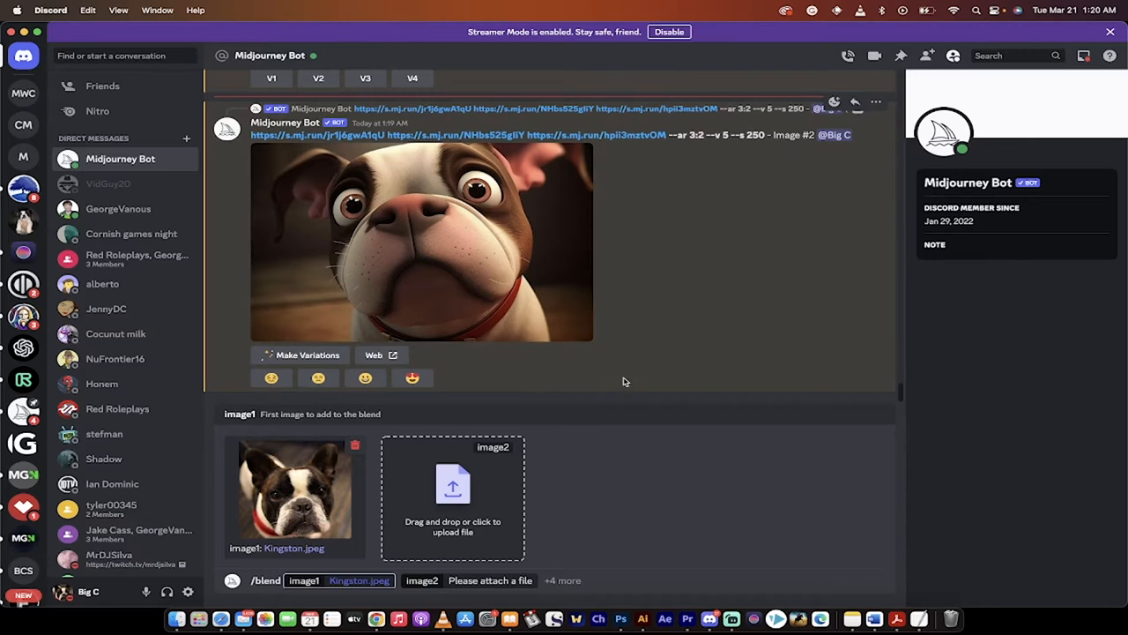
click(452, 483)
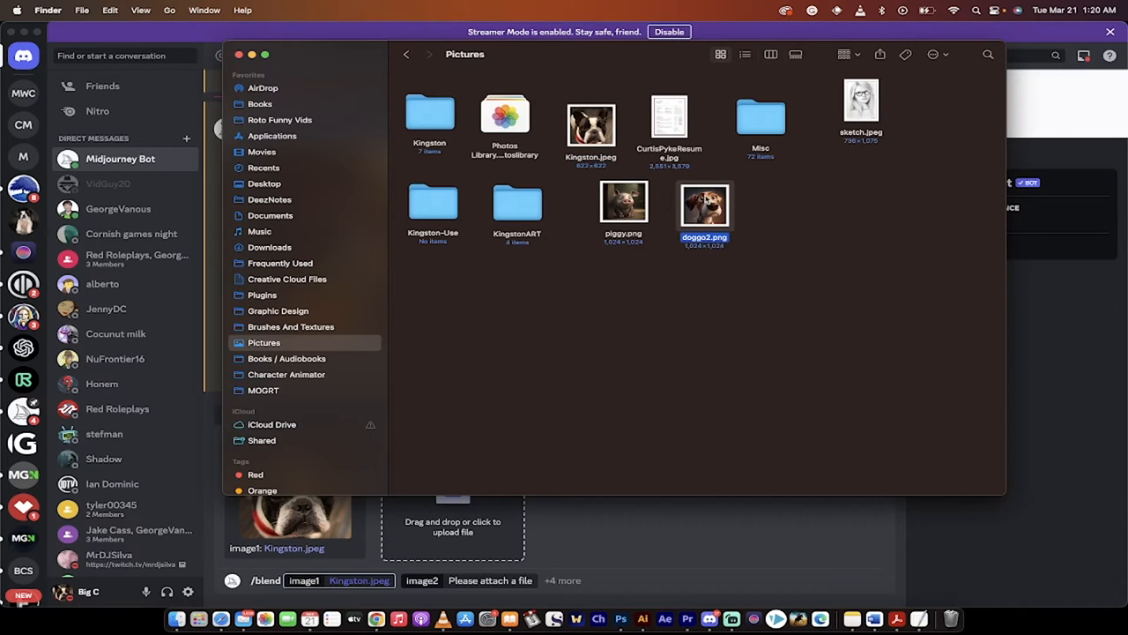
drag(704, 203, 452, 485)
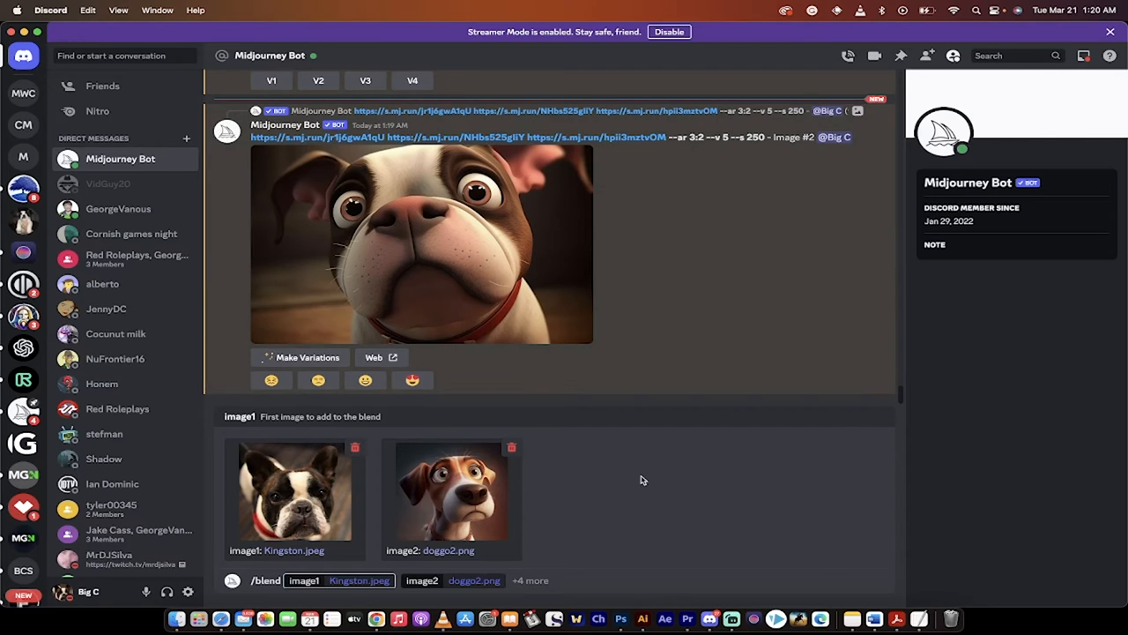
mouse_move(633, 490)
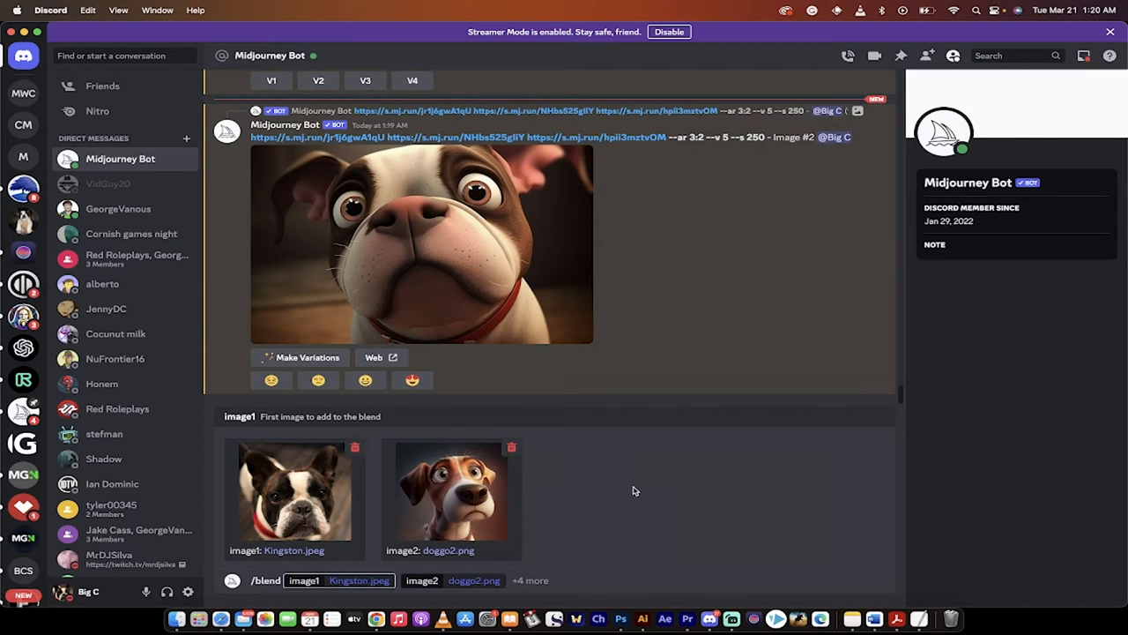
mouse_move(675, 504)
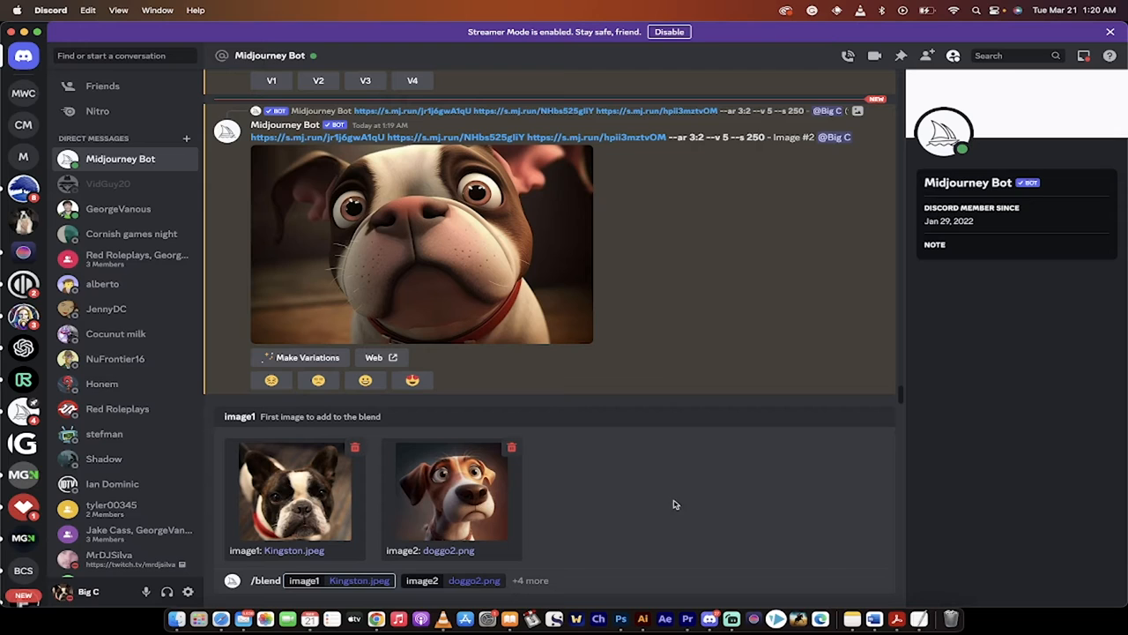
mouse_move(529, 583)
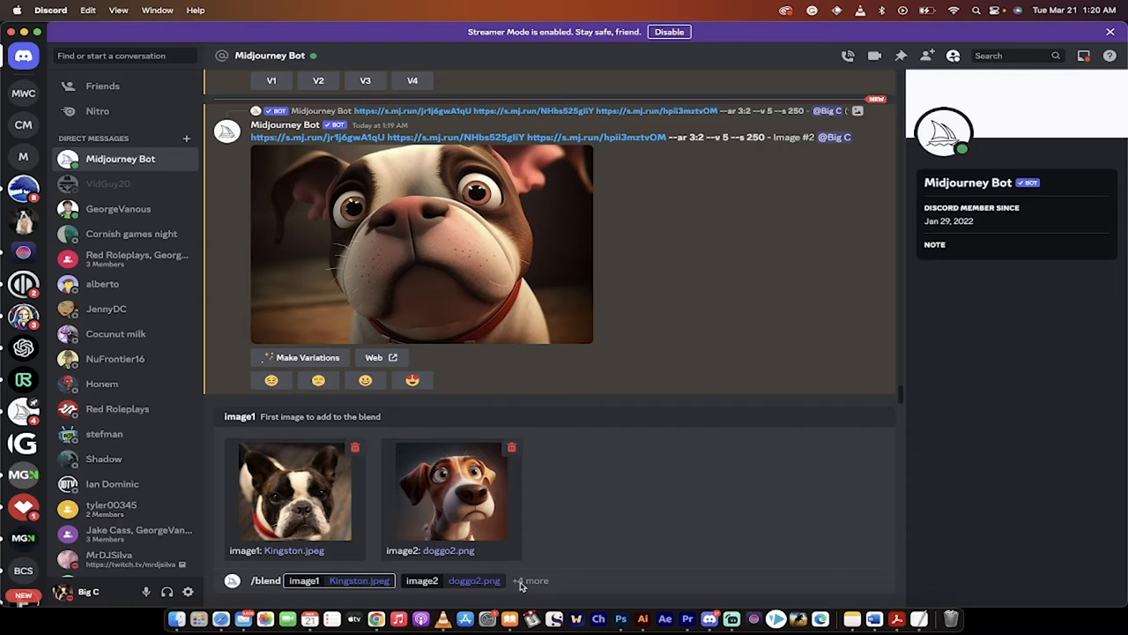
Add piggy.png as the optional image3 of the blend.
click(530, 580)
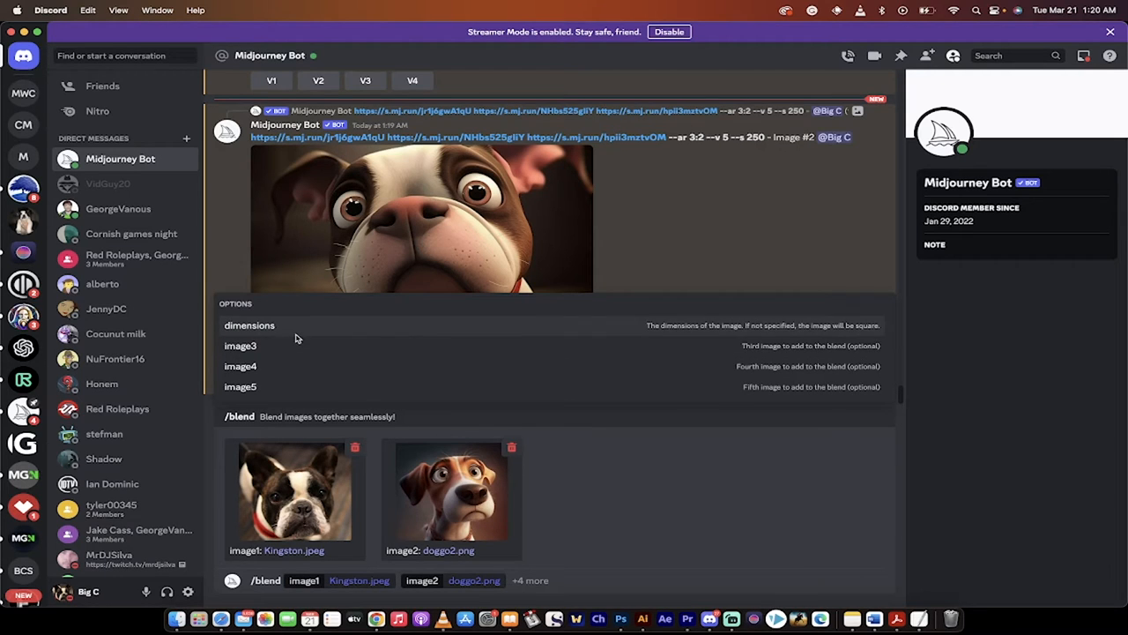
mouse_move(300, 368)
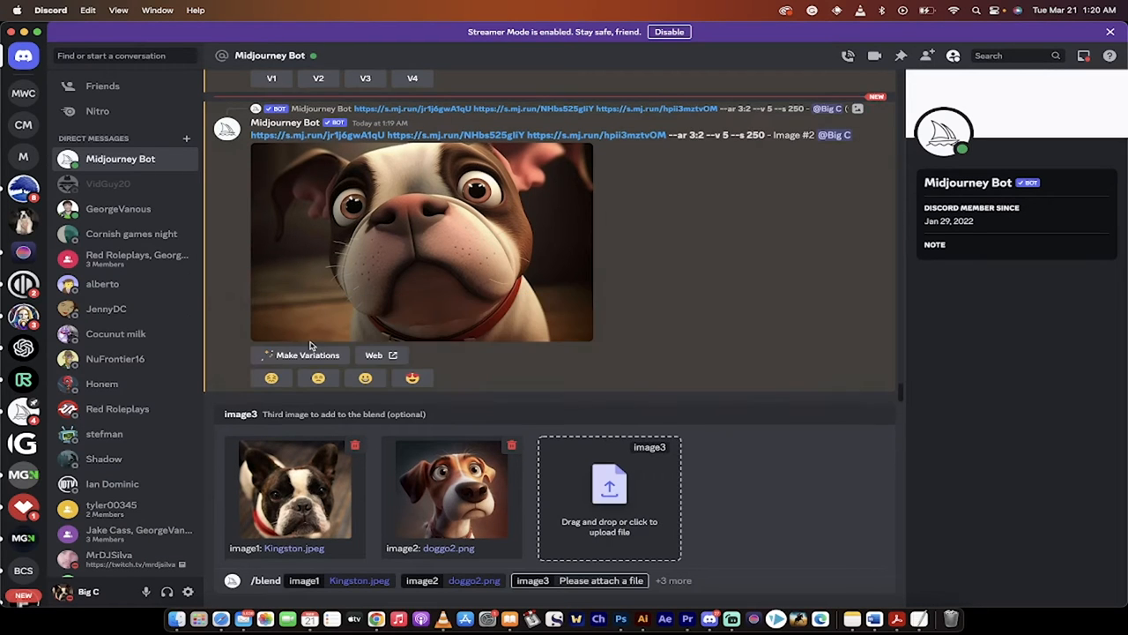
click(608, 493)
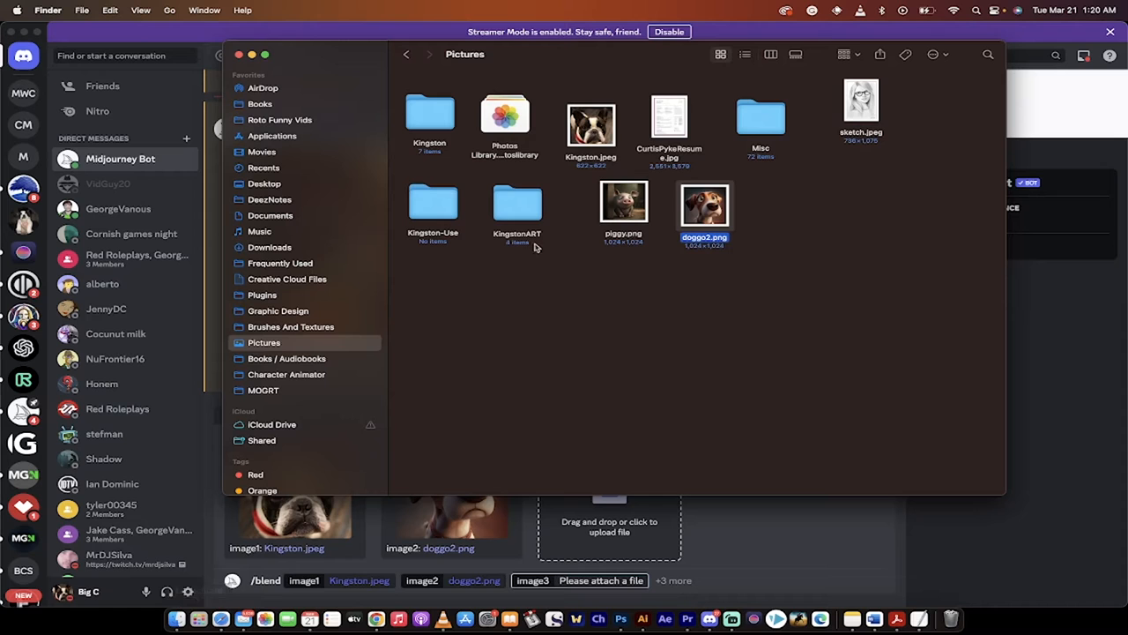
click(624, 204)
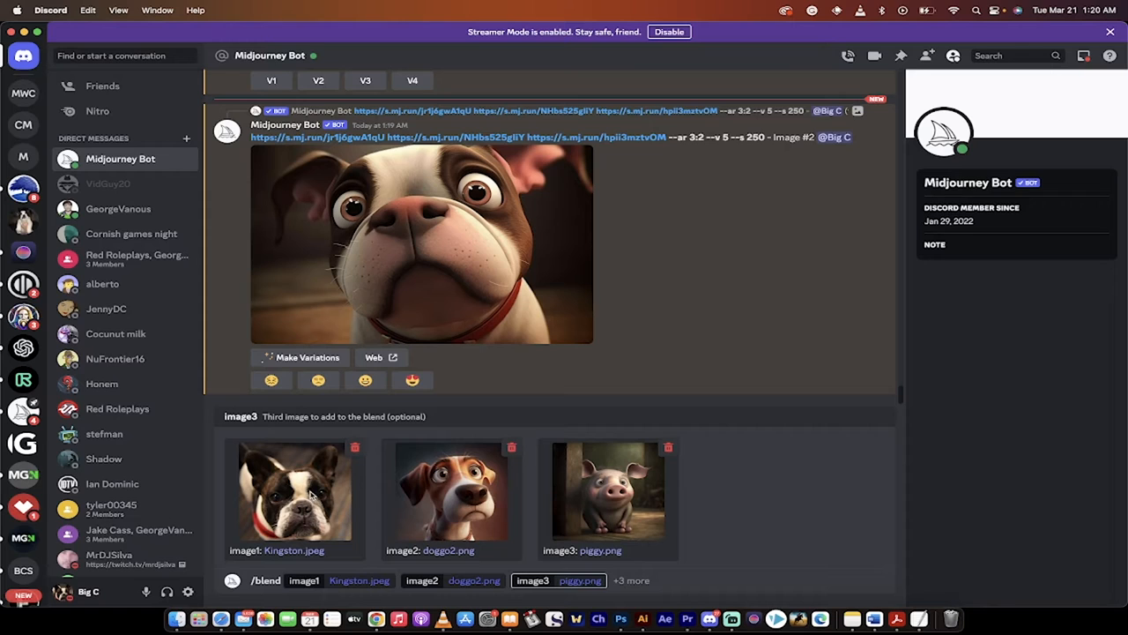
mouse_move(641, 589)
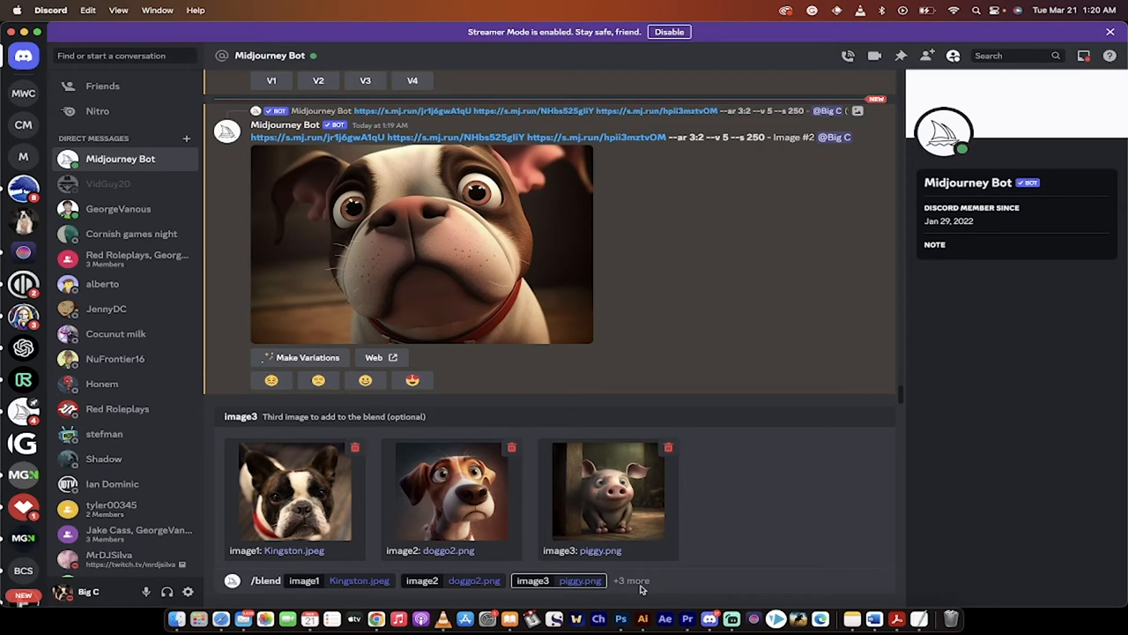
click(631, 580)
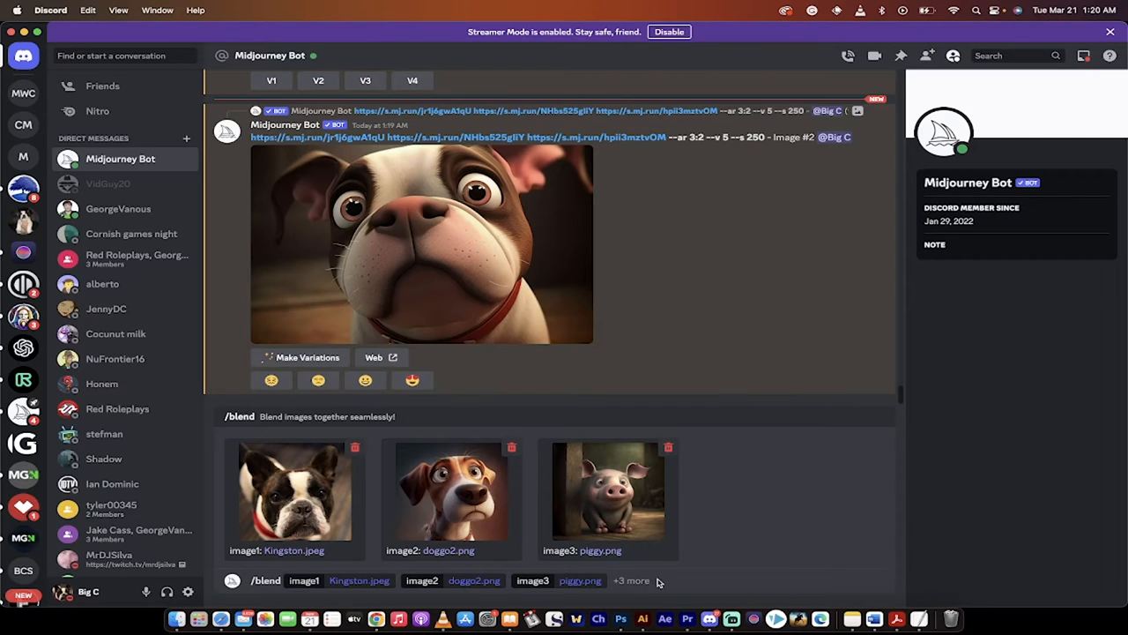
mouse_move(637, 583)
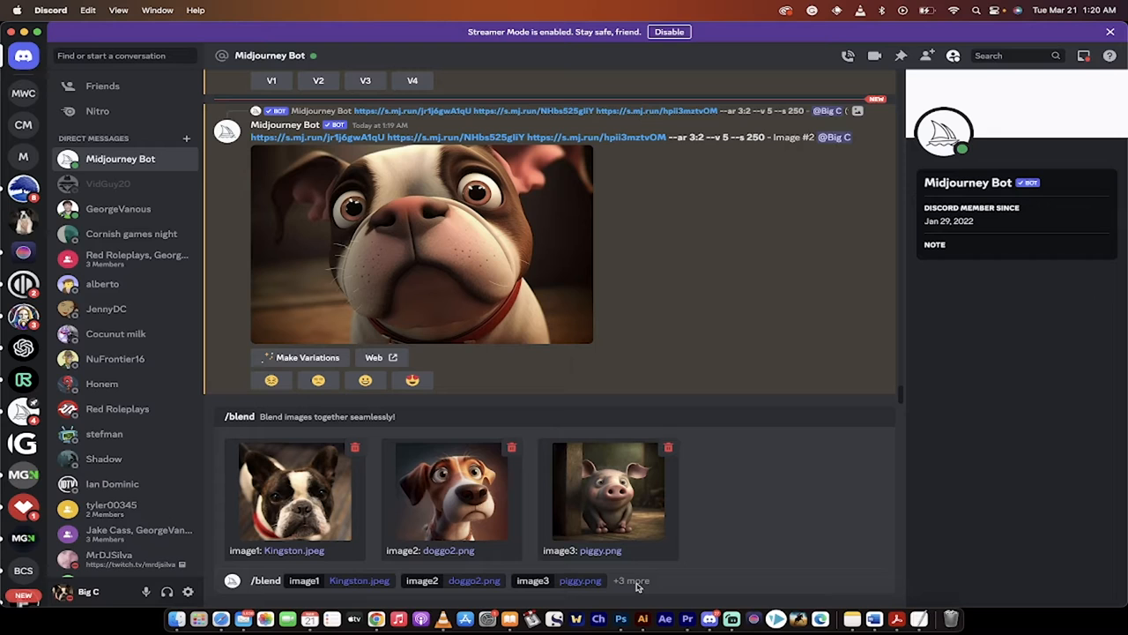
mouse_move(626, 584)
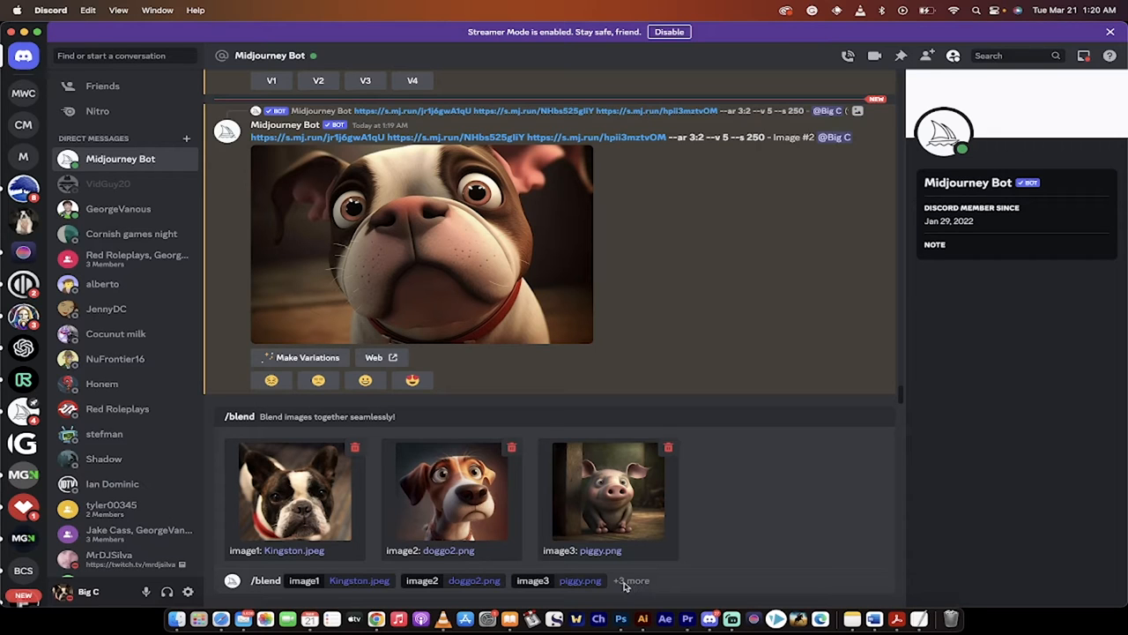
Add the blend's dimensions option and set it to Landscape.
click(630, 579)
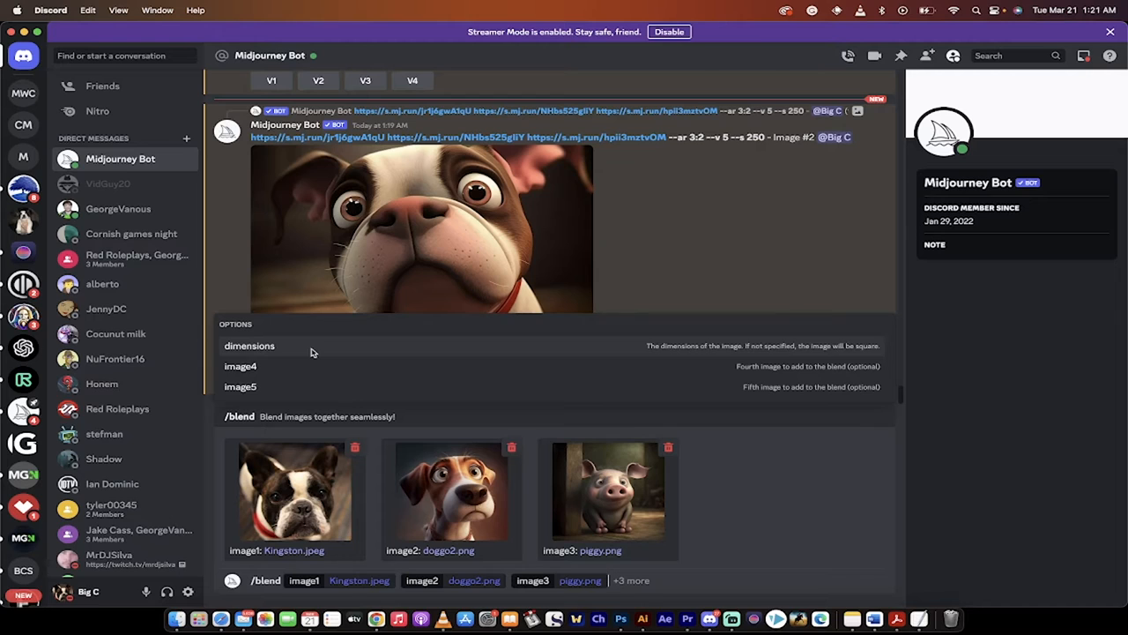
click(250, 346)
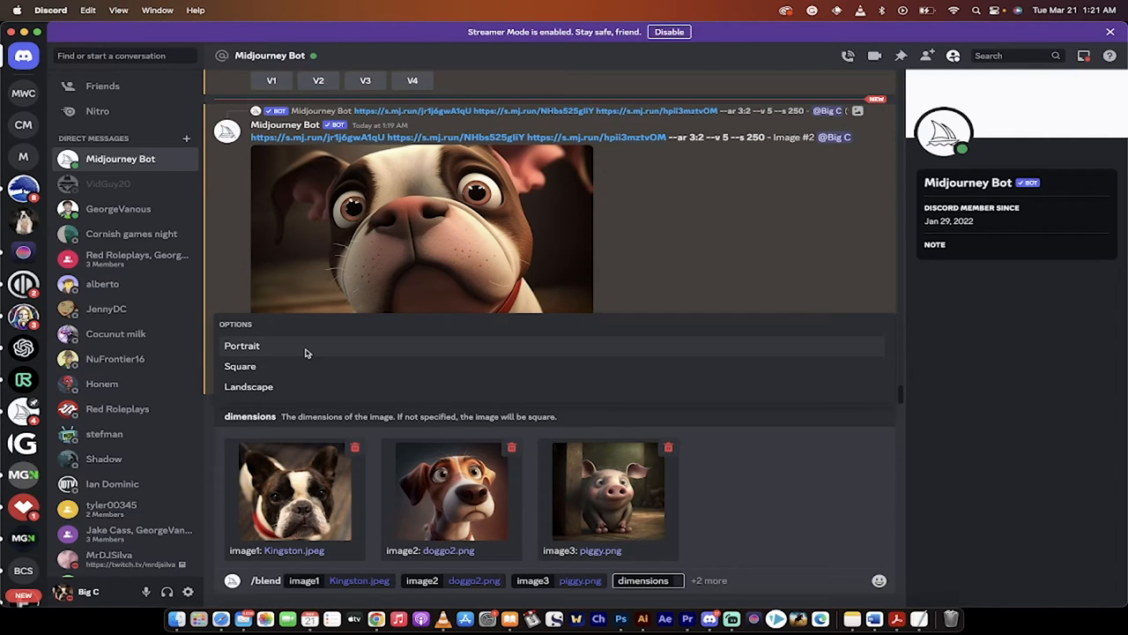
mouse_move(291, 386)
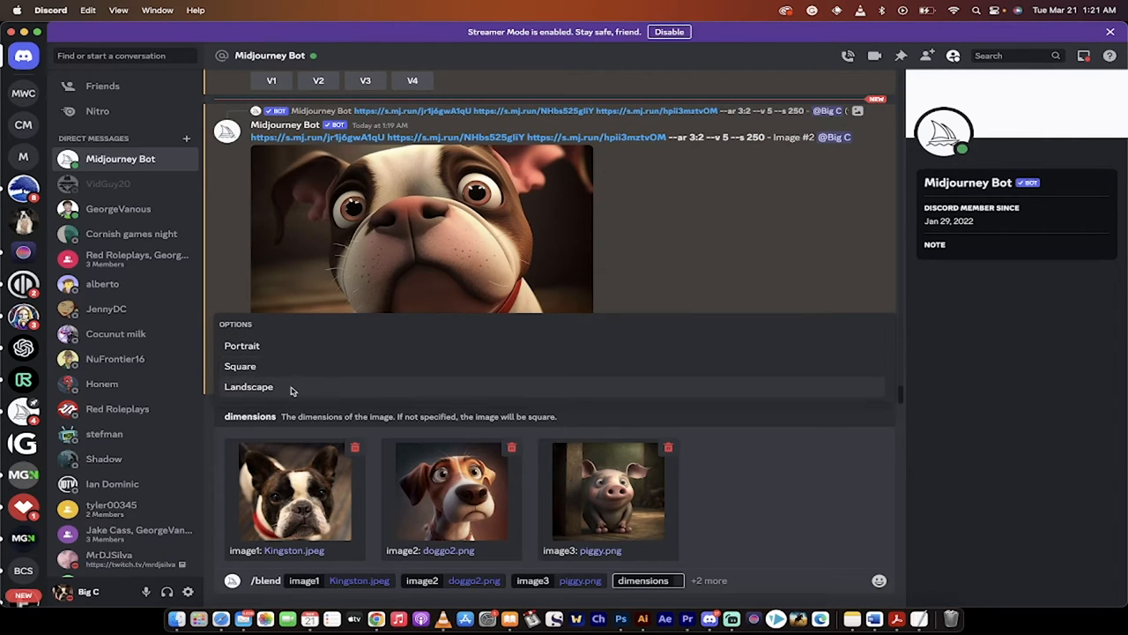
mouse_move(320, 390)
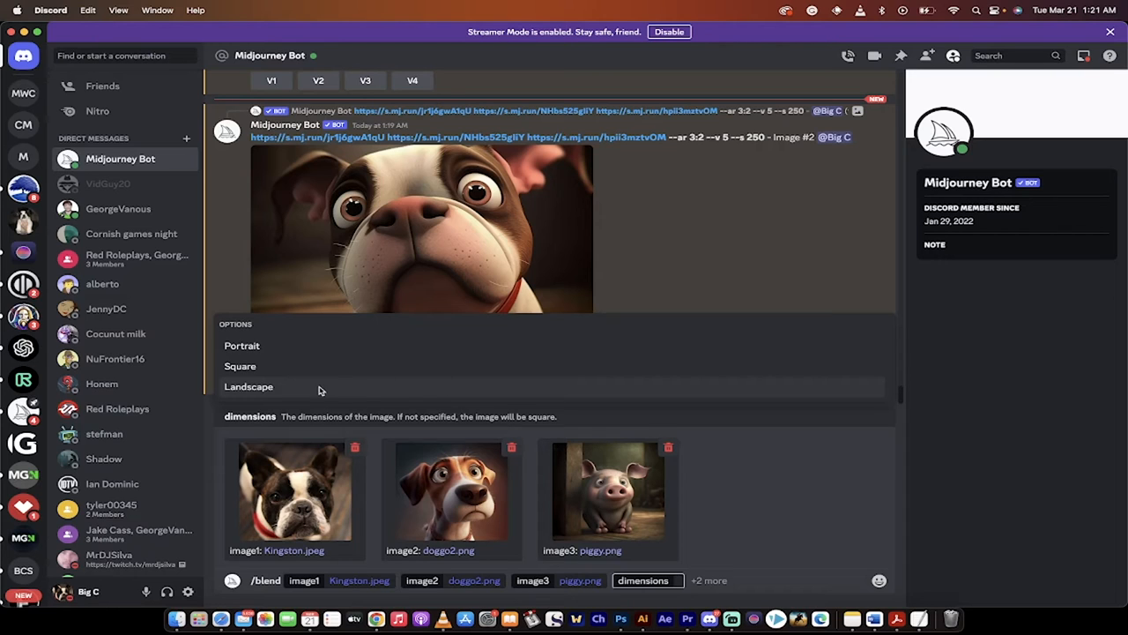
mouse_move(258, 392)
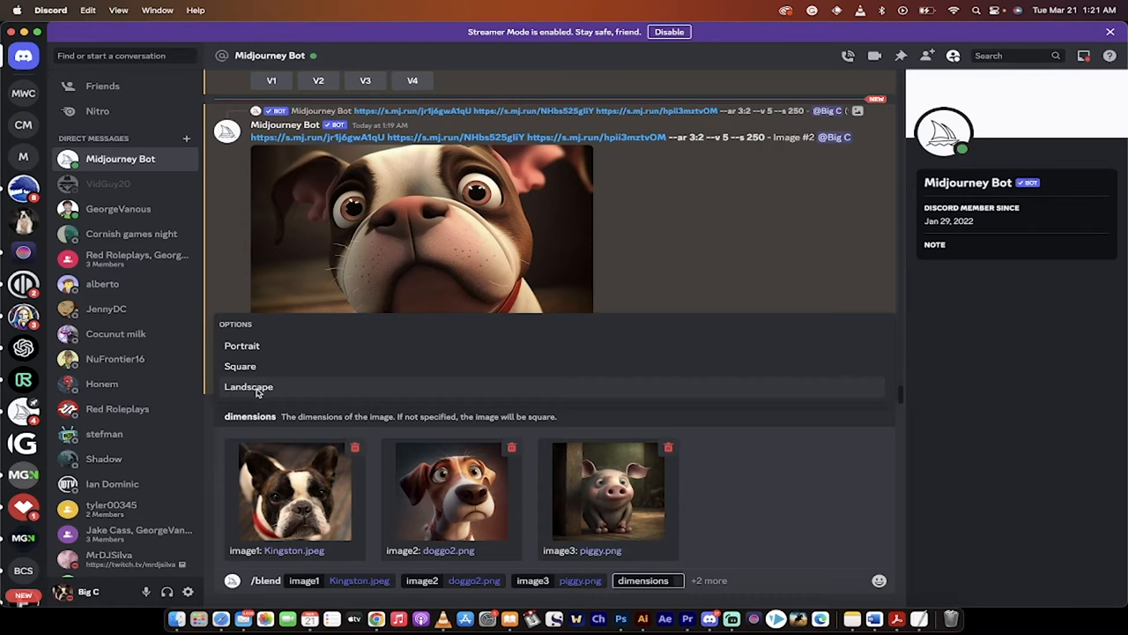
click(249, 386)
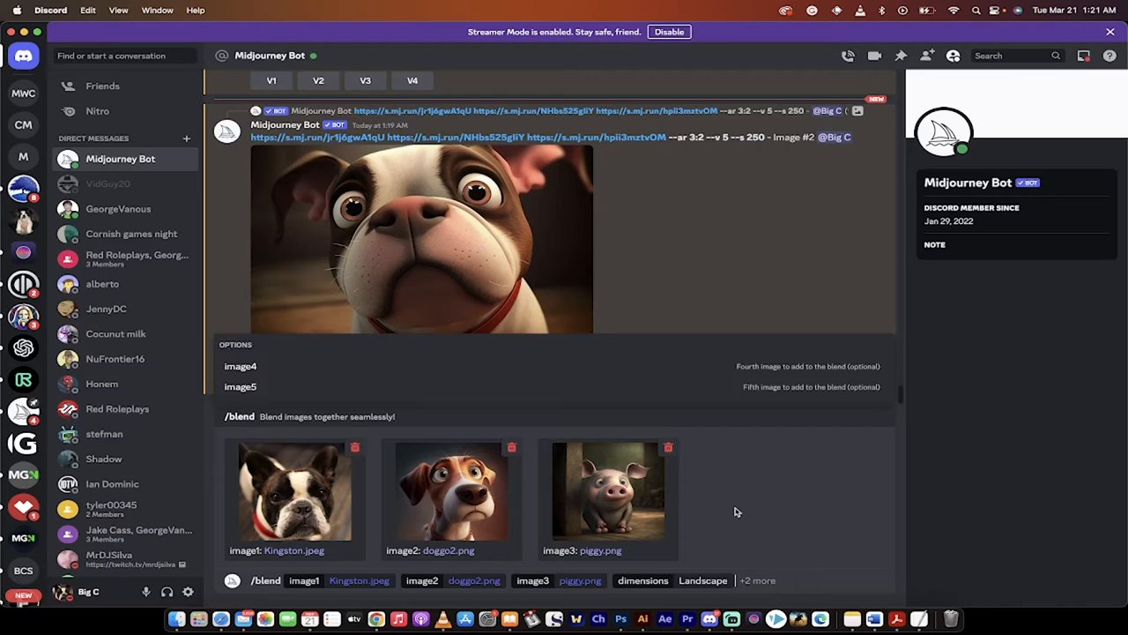
click(672, 580)
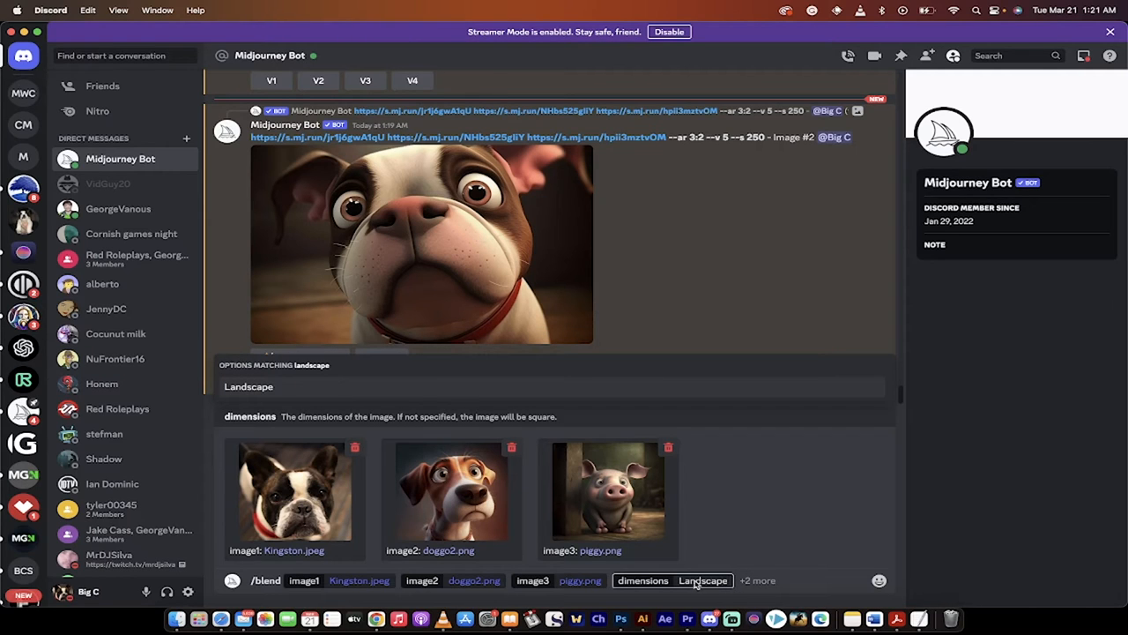
click(702, 580)
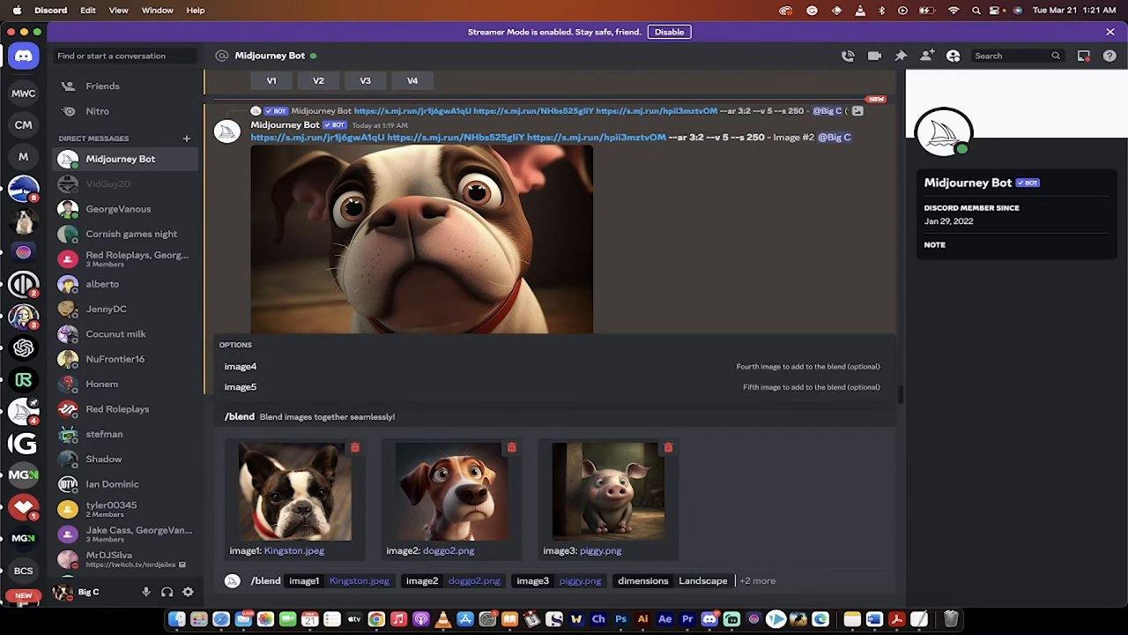
mouse_move(772, 554)
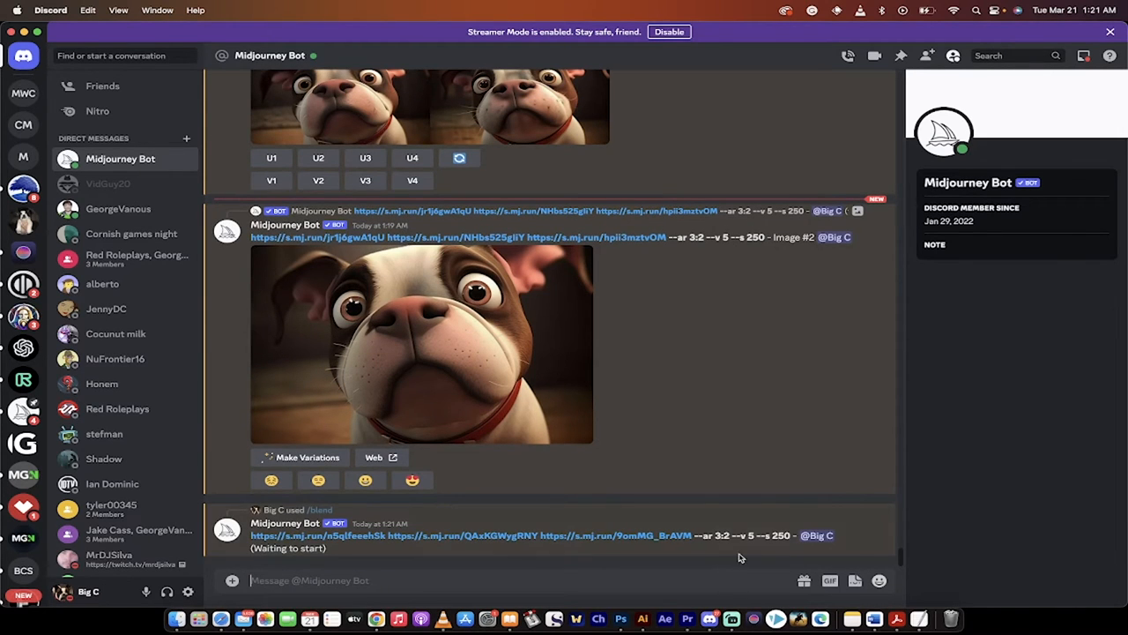
mouse_move(705, 542)
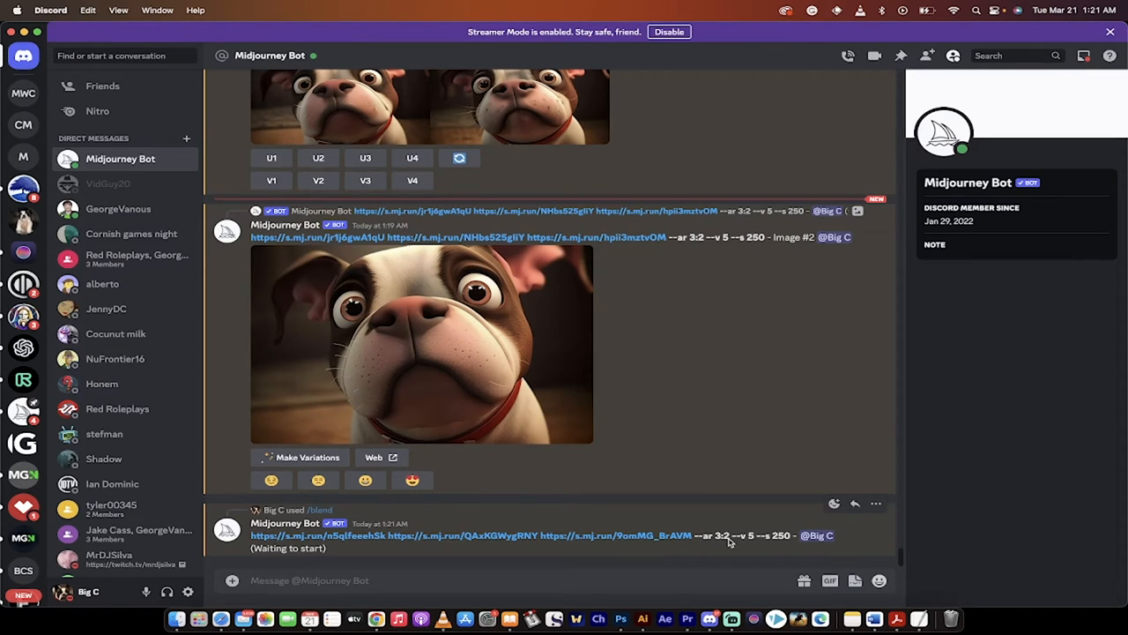
Send the three-image landscape blend and follow the render starting at 0%.
scroll(down, 3)
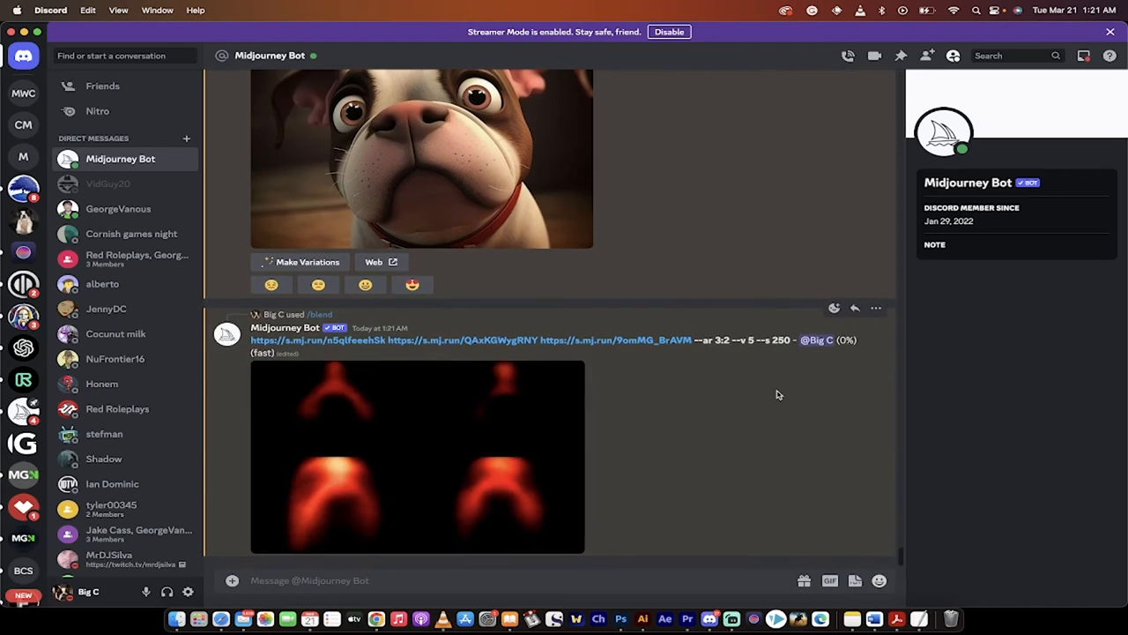
mouse_move(770, 346)
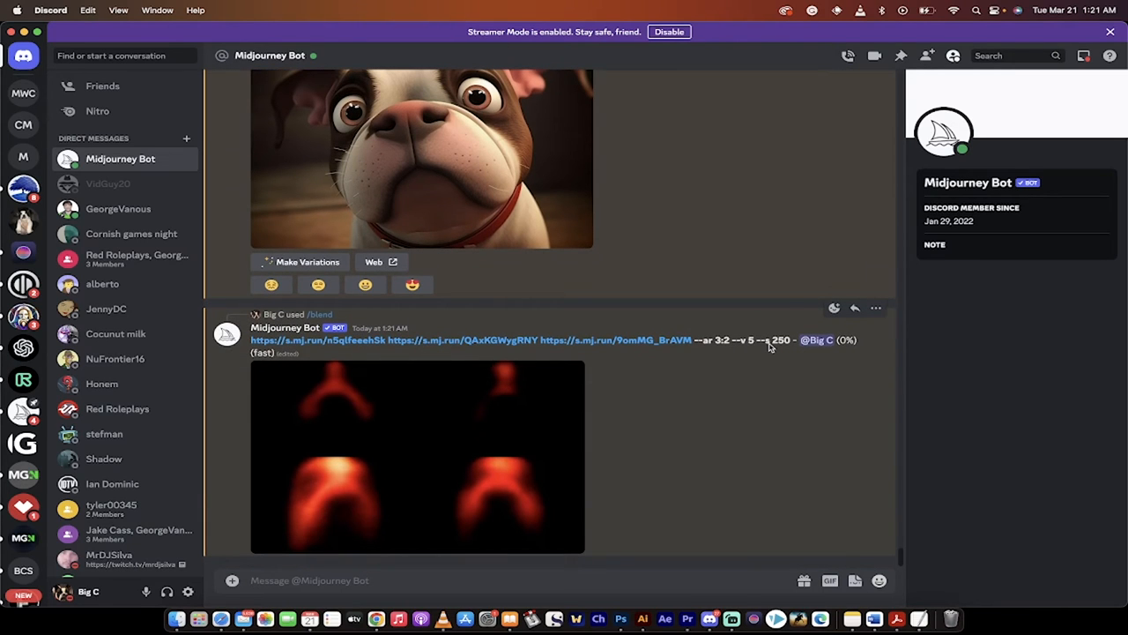
mouse_move(726, 442)
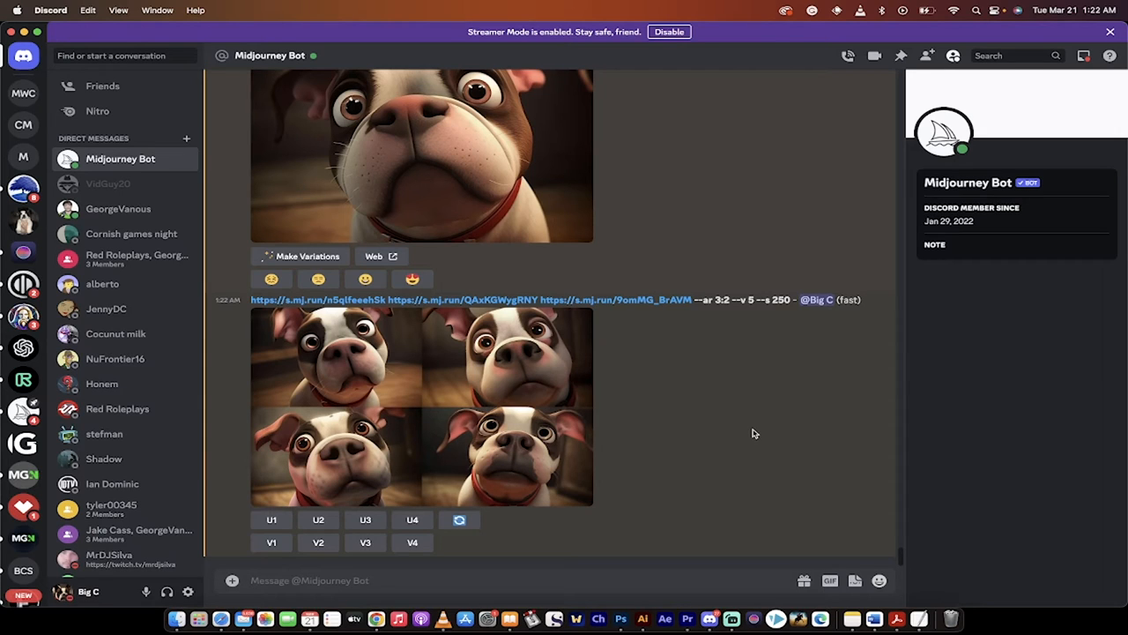
mouse_move(781, 442)
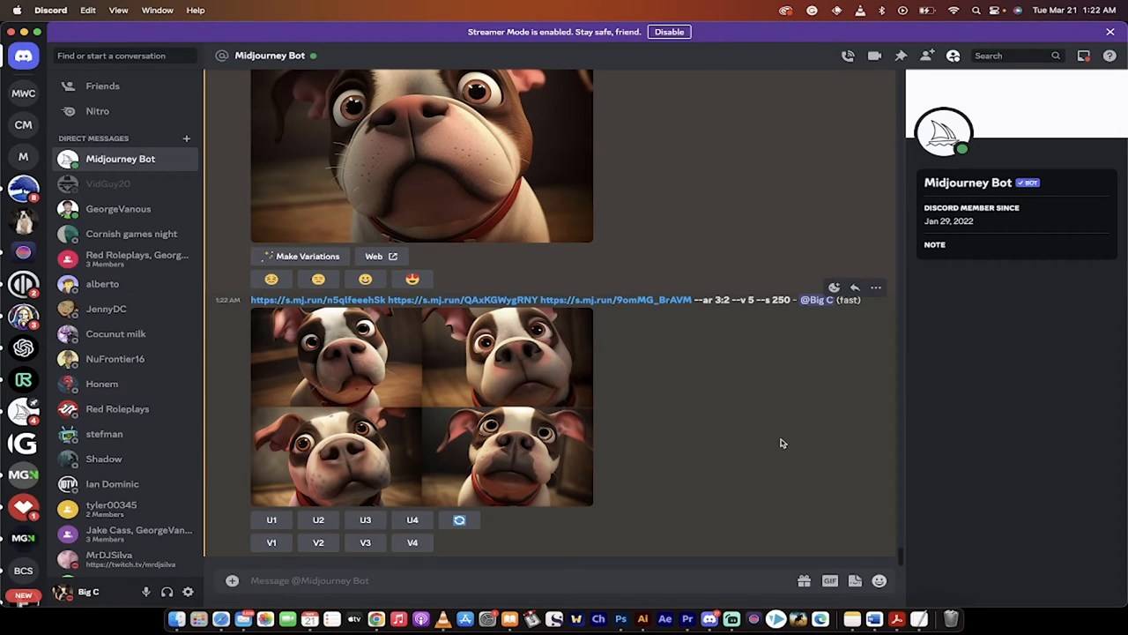
click(421, 405)
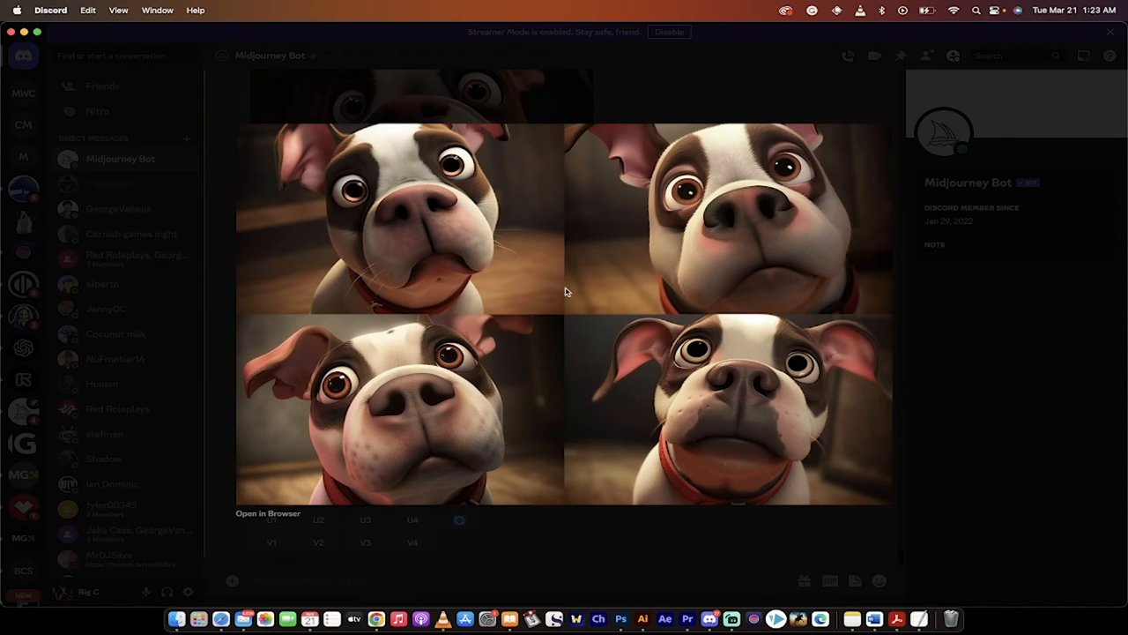
mouse_move(705, 336)
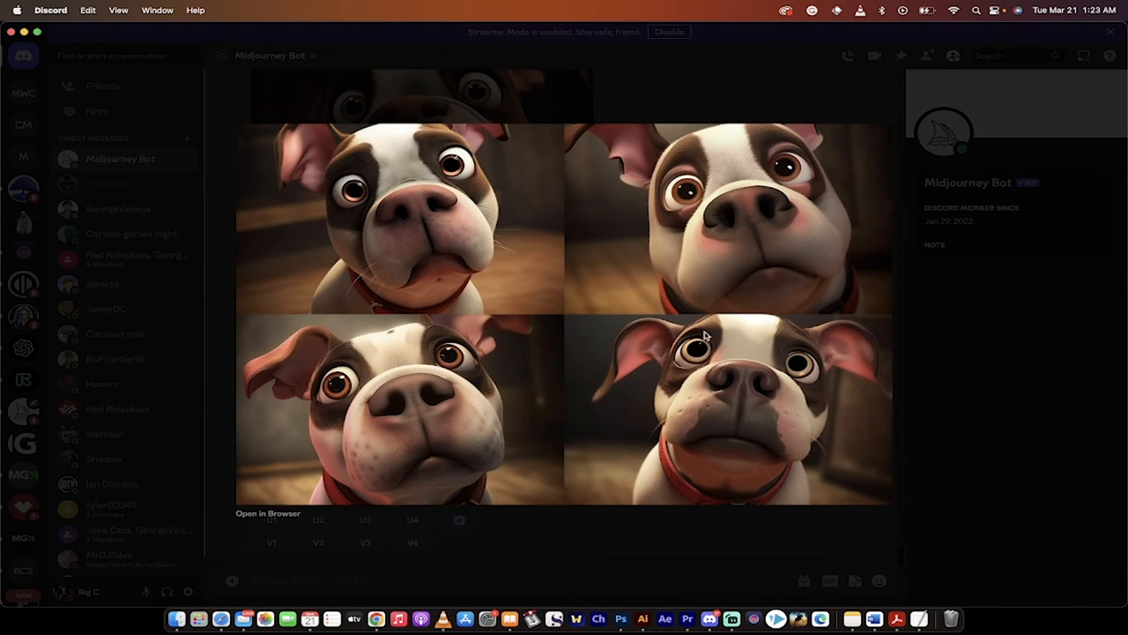
mouse_move(789, 402)
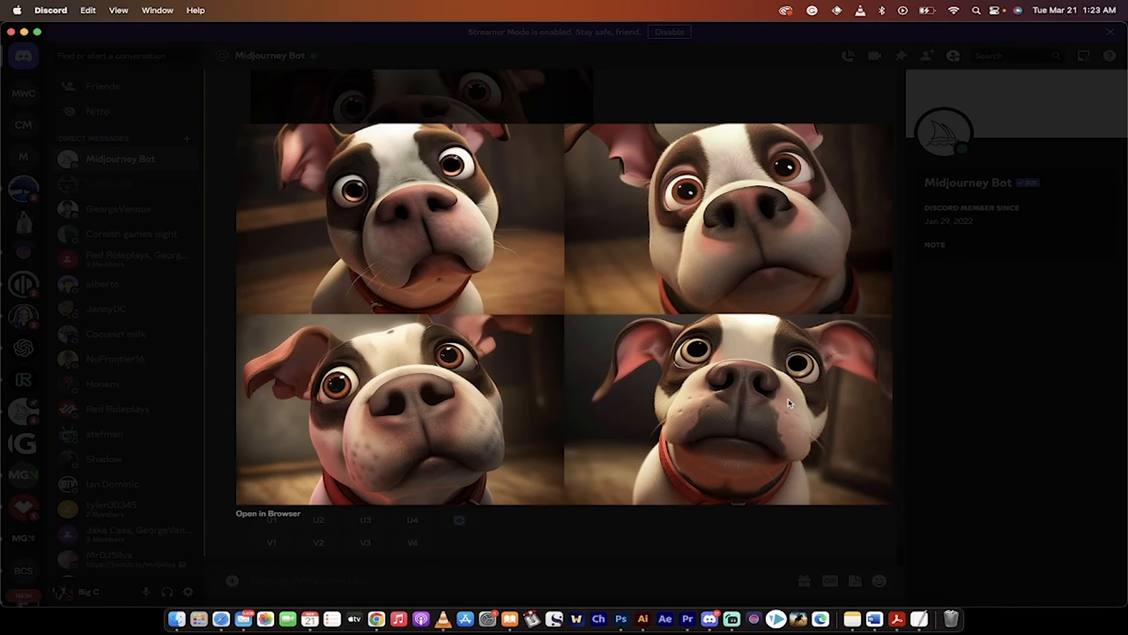
scroll(down, 3)
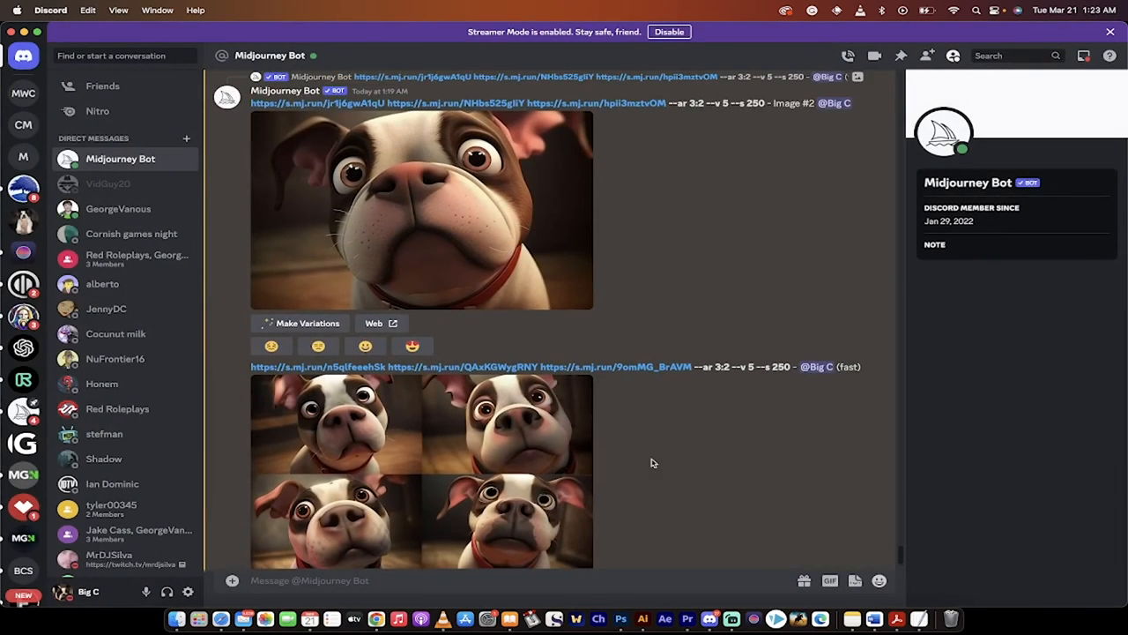
scroll(down, 3)
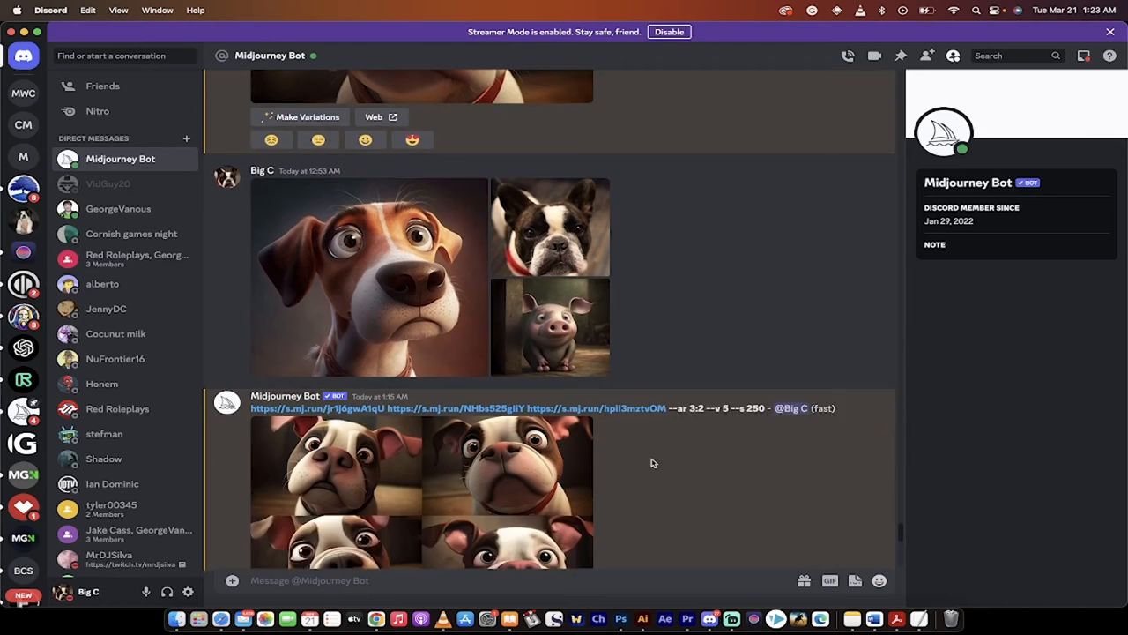
click(548, 227)
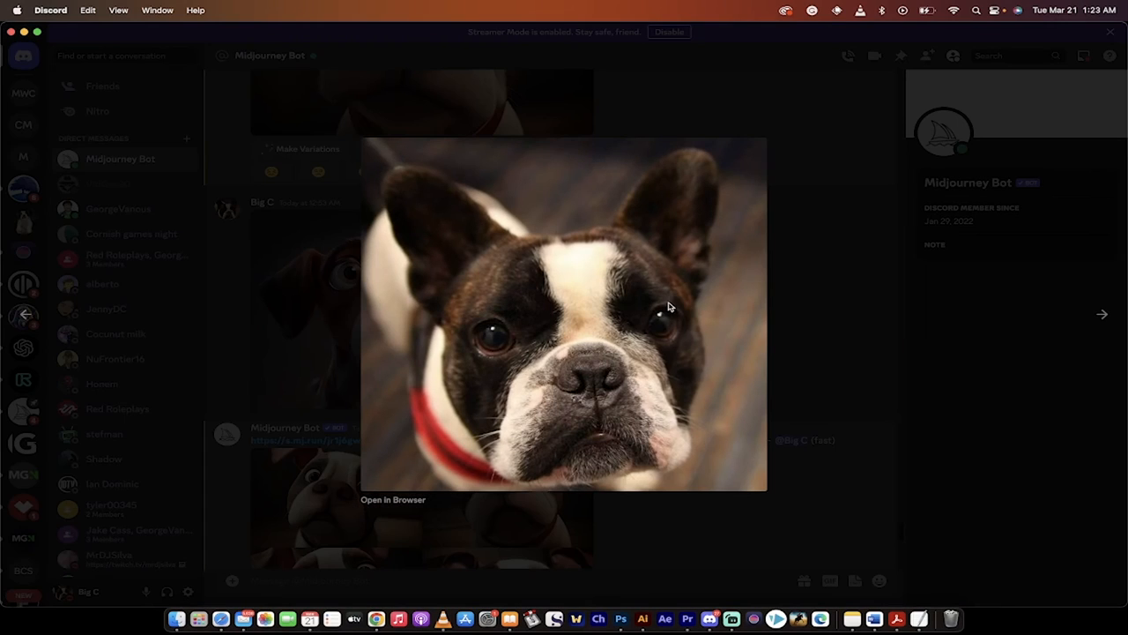
mouse_move(485, 314)
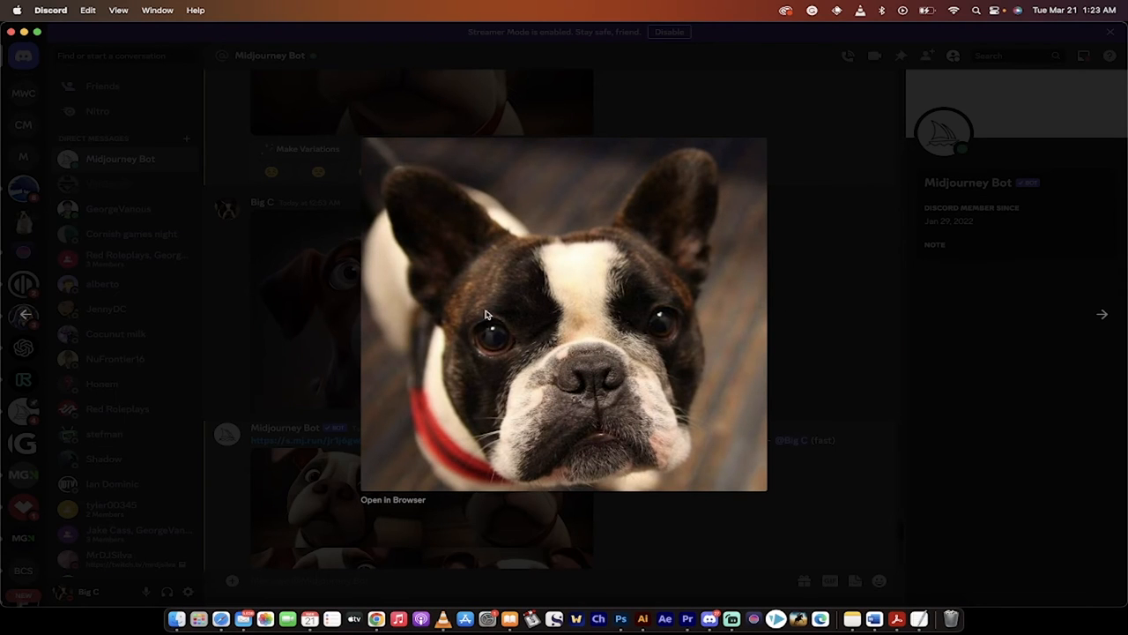
mouse_move(569, 271)
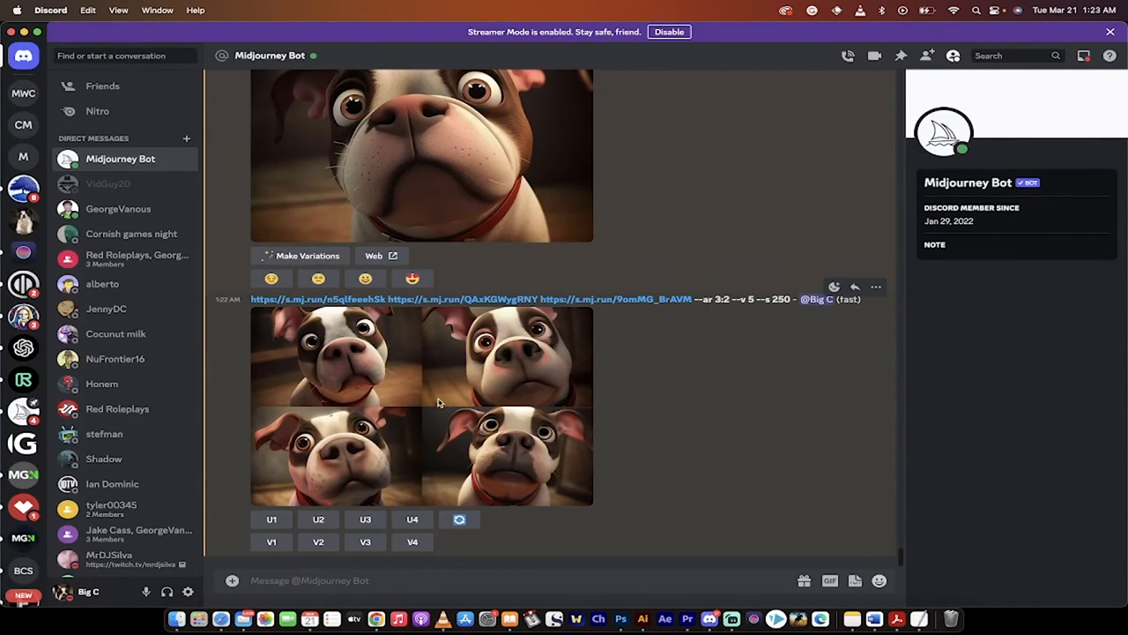
mouse_move(515, 415)
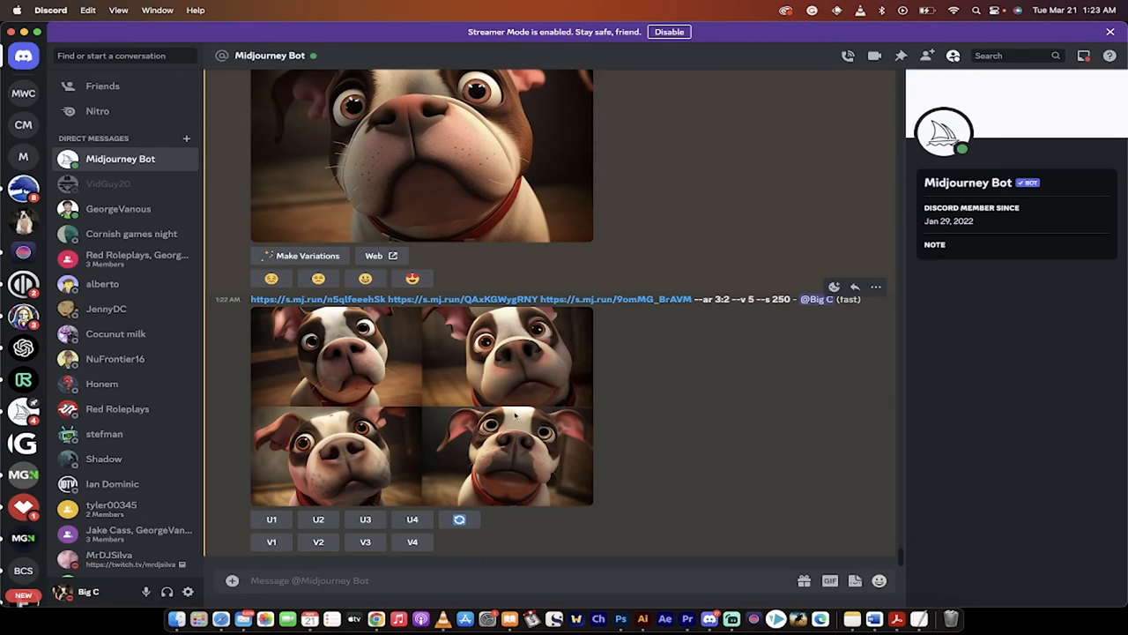
mouse_move(537, 322)
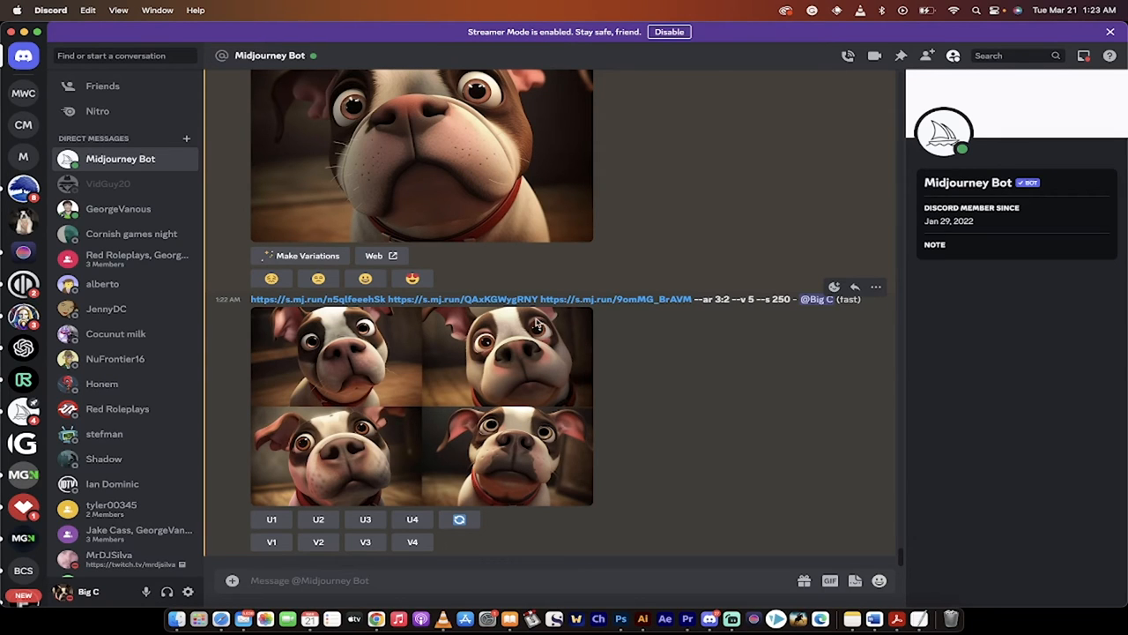
mouse_move(536, 337)
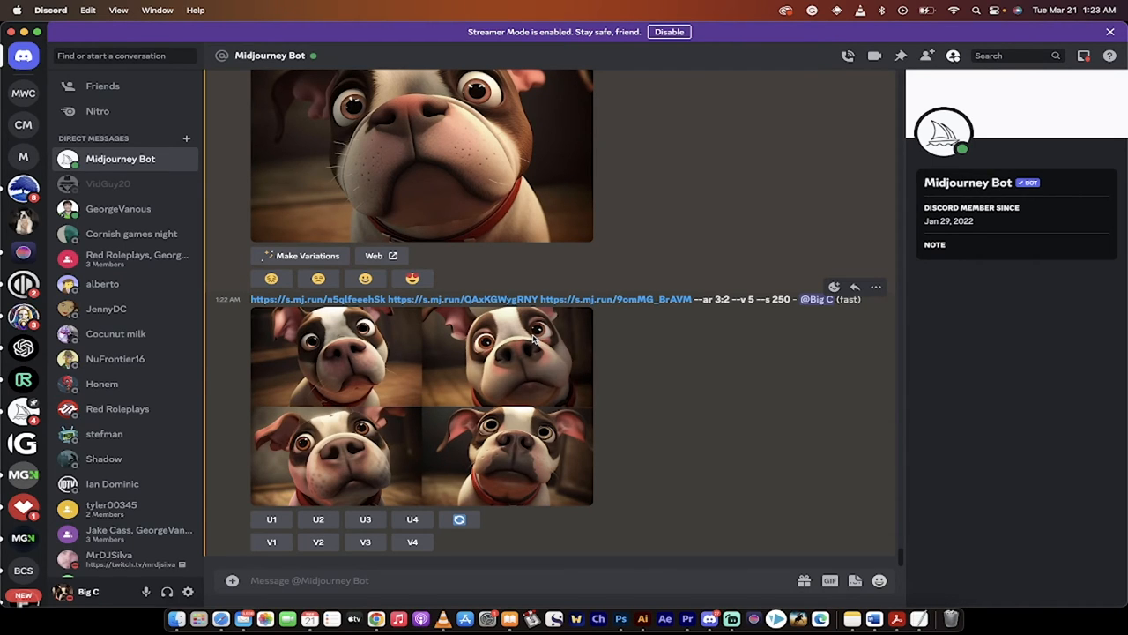
mouse_move(503, 349)
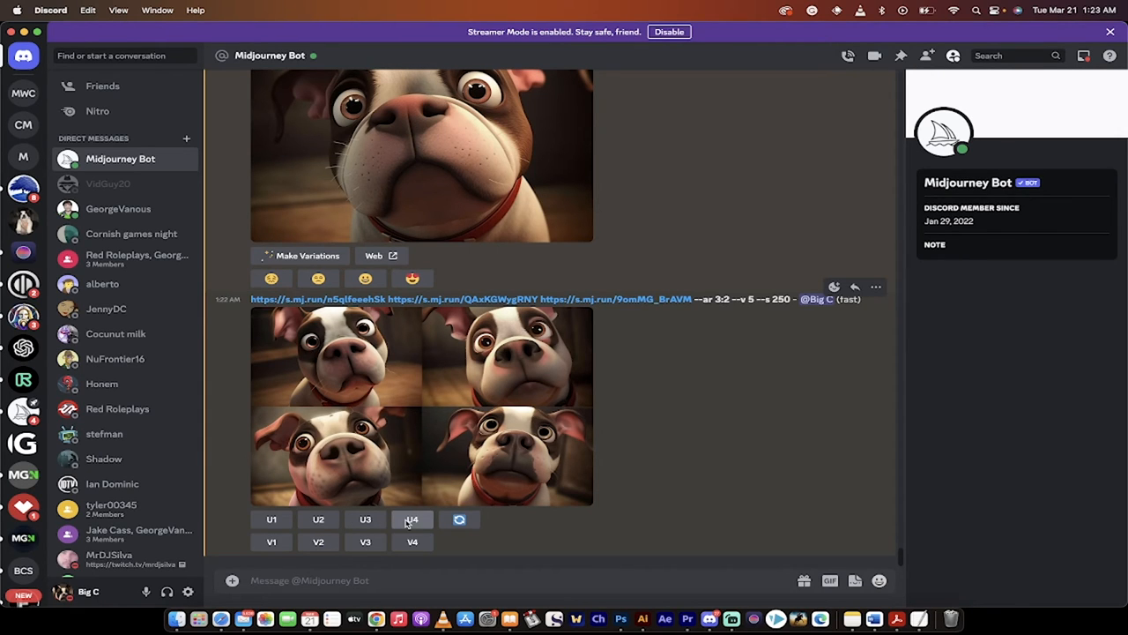
mouse_move(413, 541)
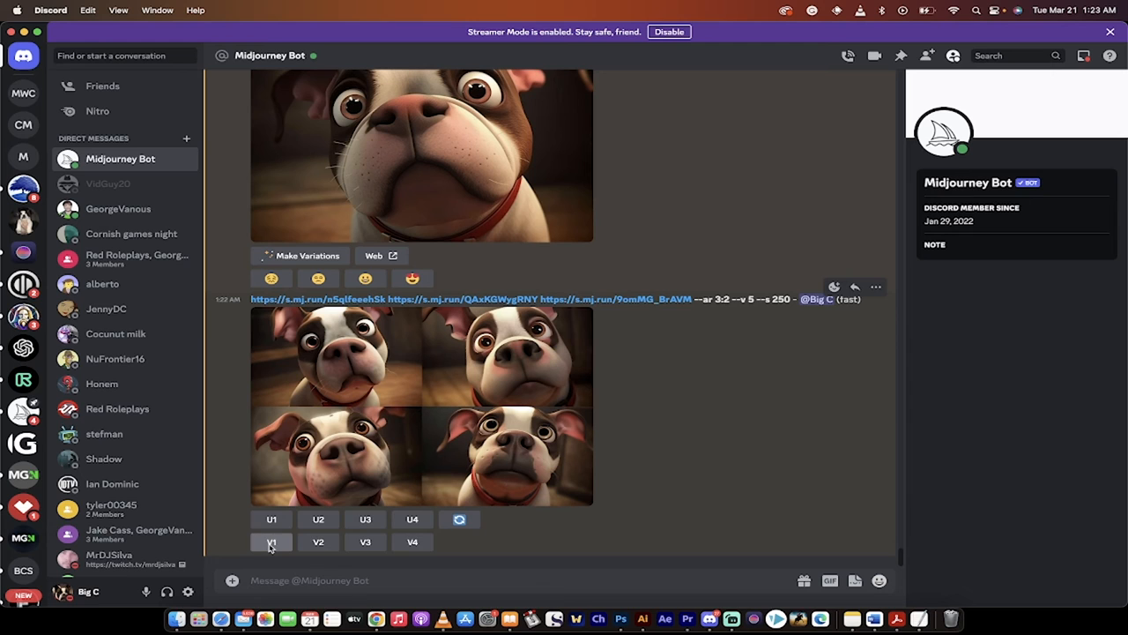
Request V1 variations, opening the Remix Prompt form for image #1.
click(272, 541)
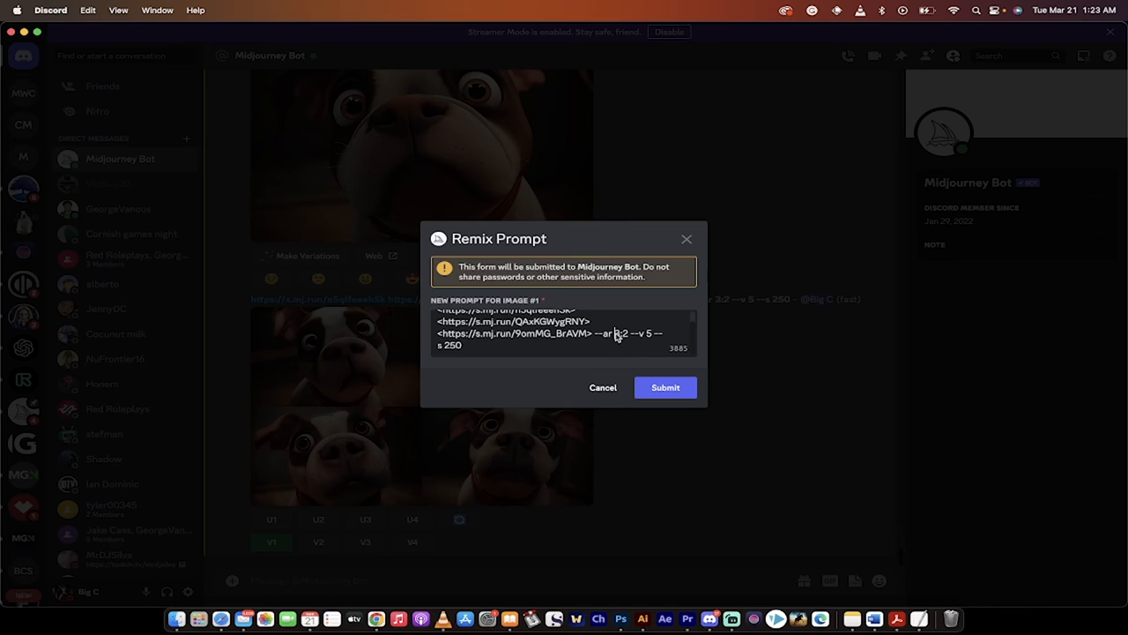
Edit the remix prompt to --ar 16:9 and --s 750, then submit it.
double_click(622, 334)
text(16)
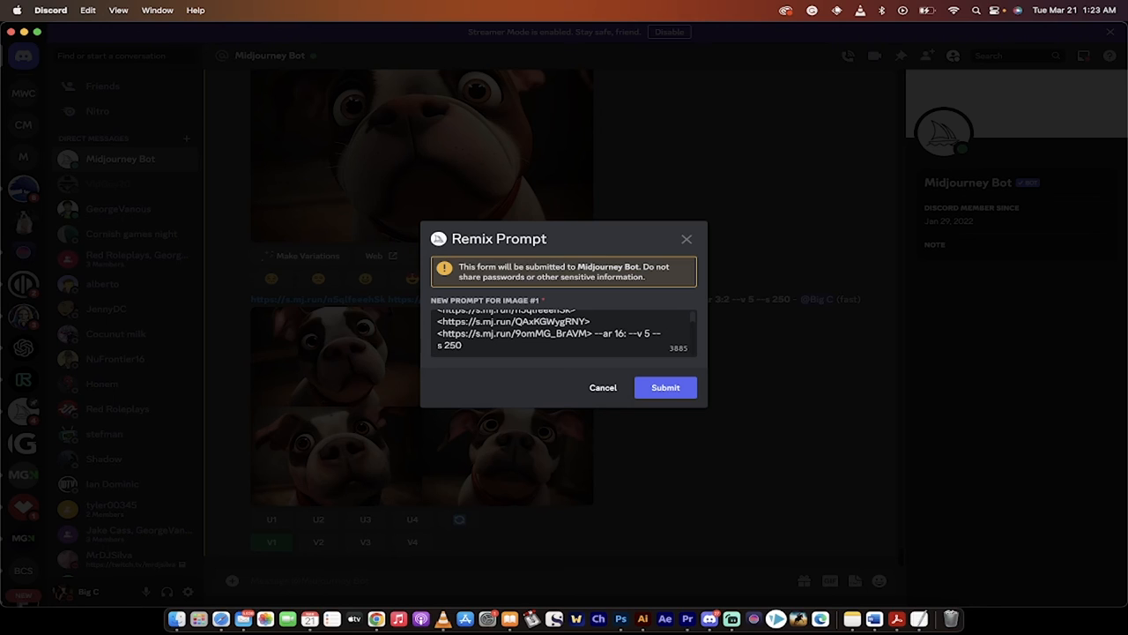
text(9)
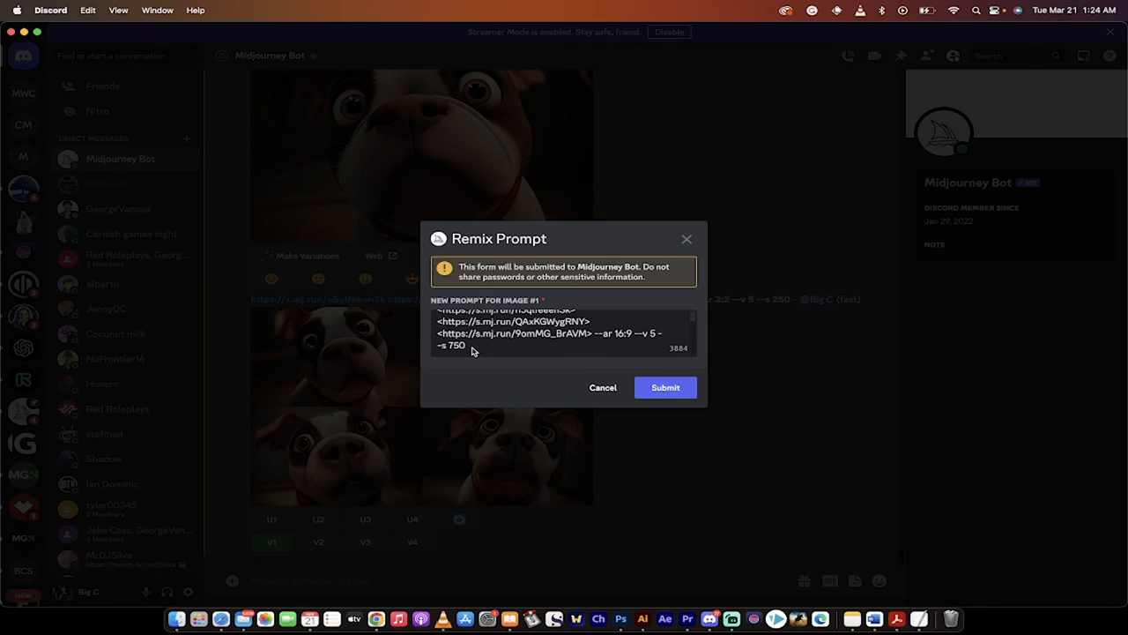
mouse_move(454, 348)
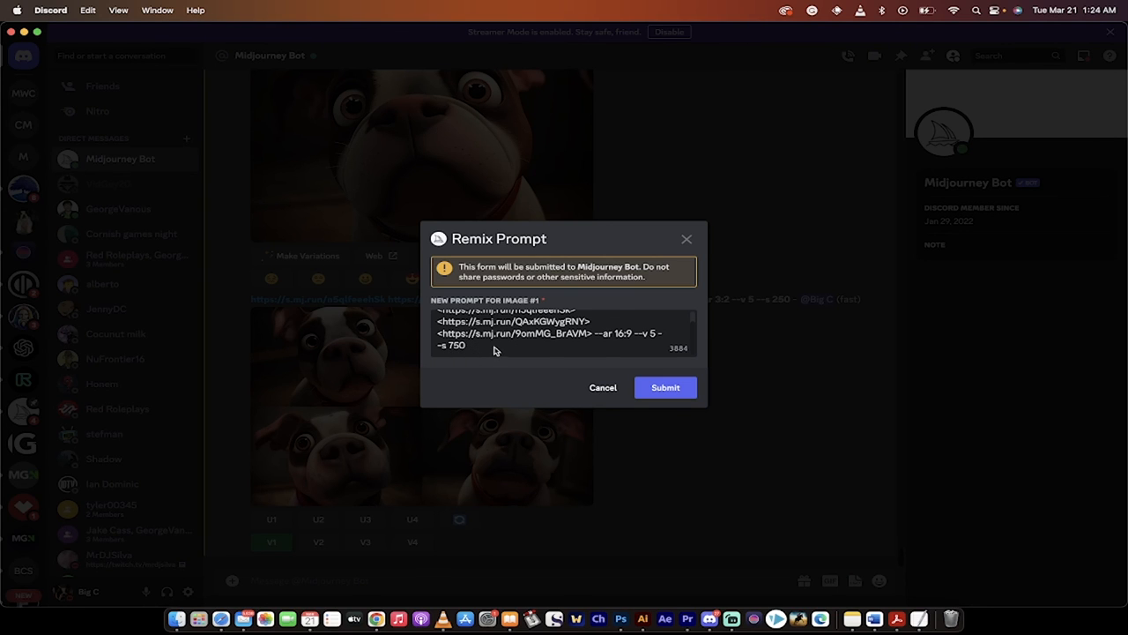
click(665, 387)
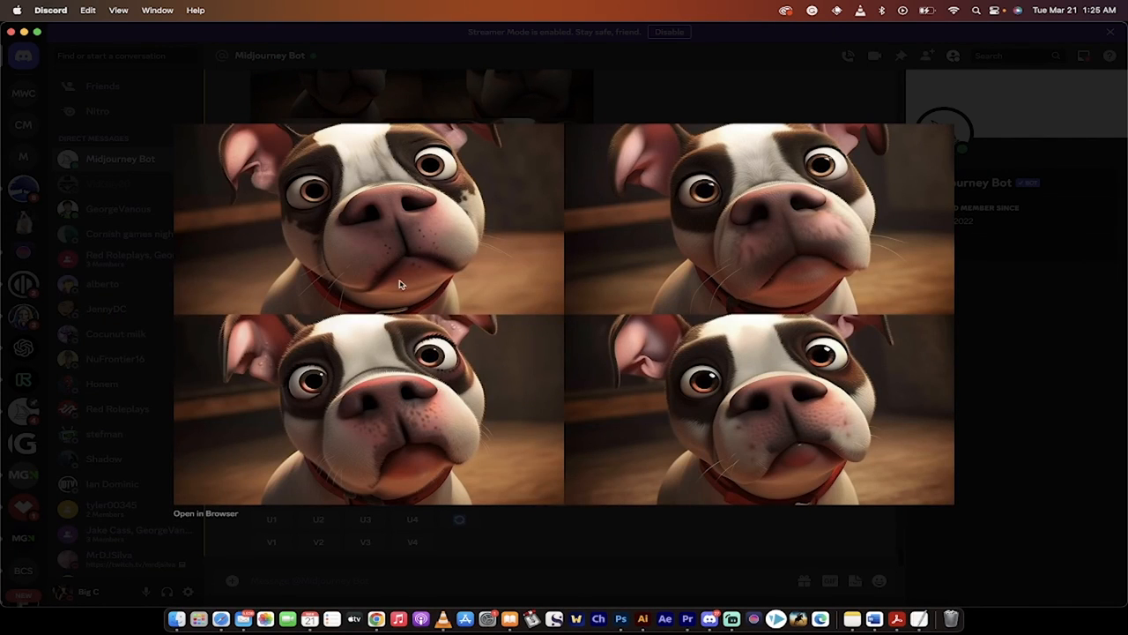
mouse_move(718, 249)
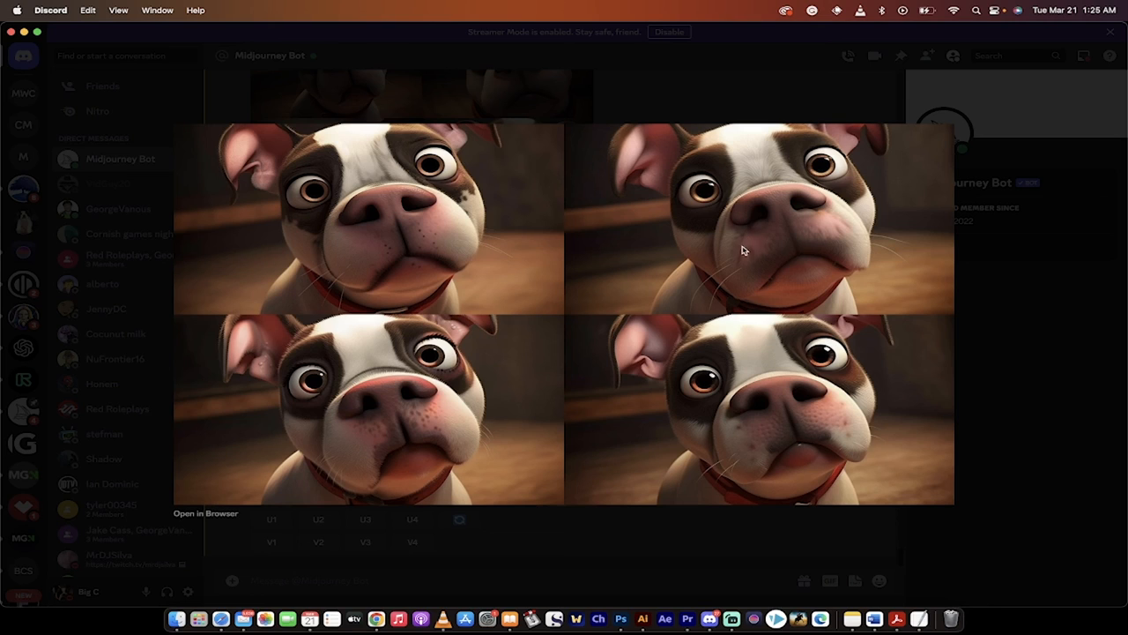
mouse_move(738, 455)
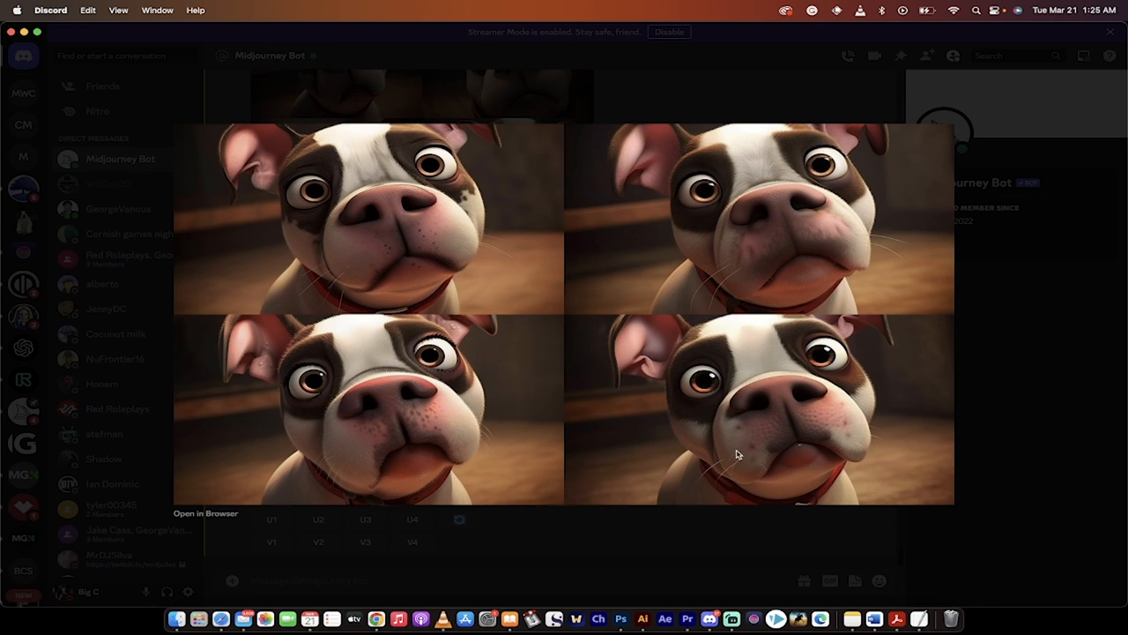
mouse_move(721, 473)
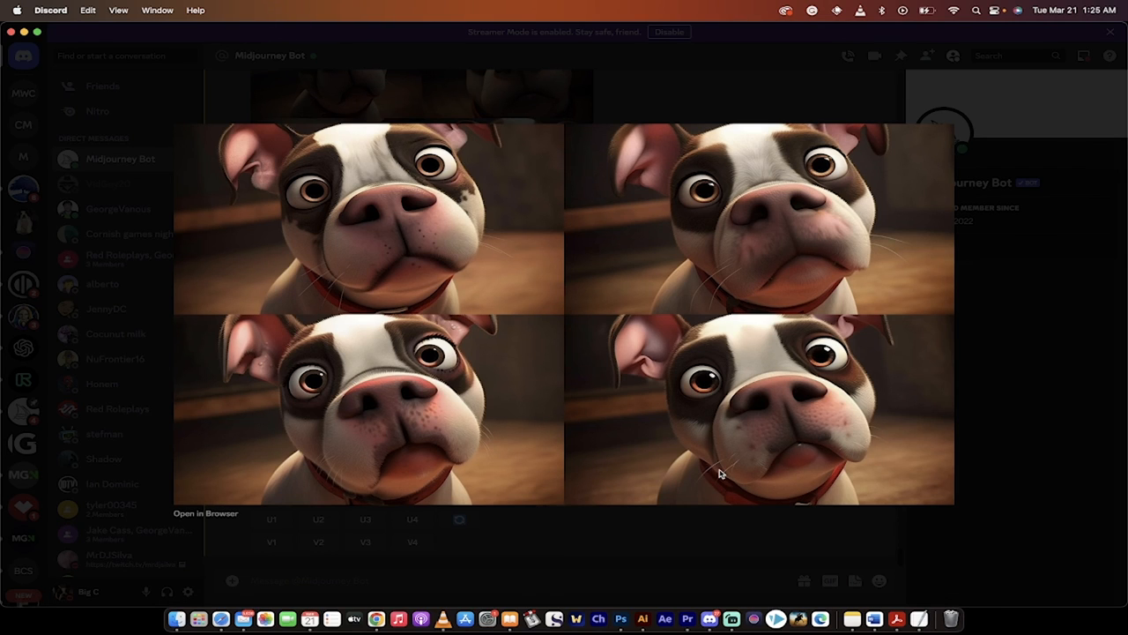
mouse_move(426, 435)
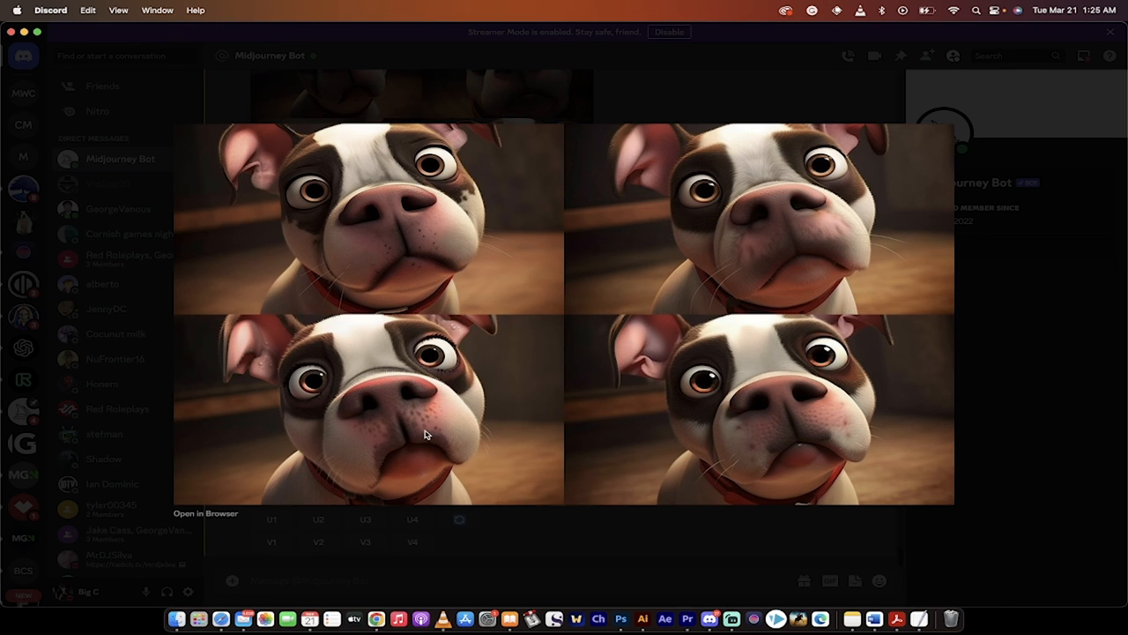
mouse_move(422, 244)
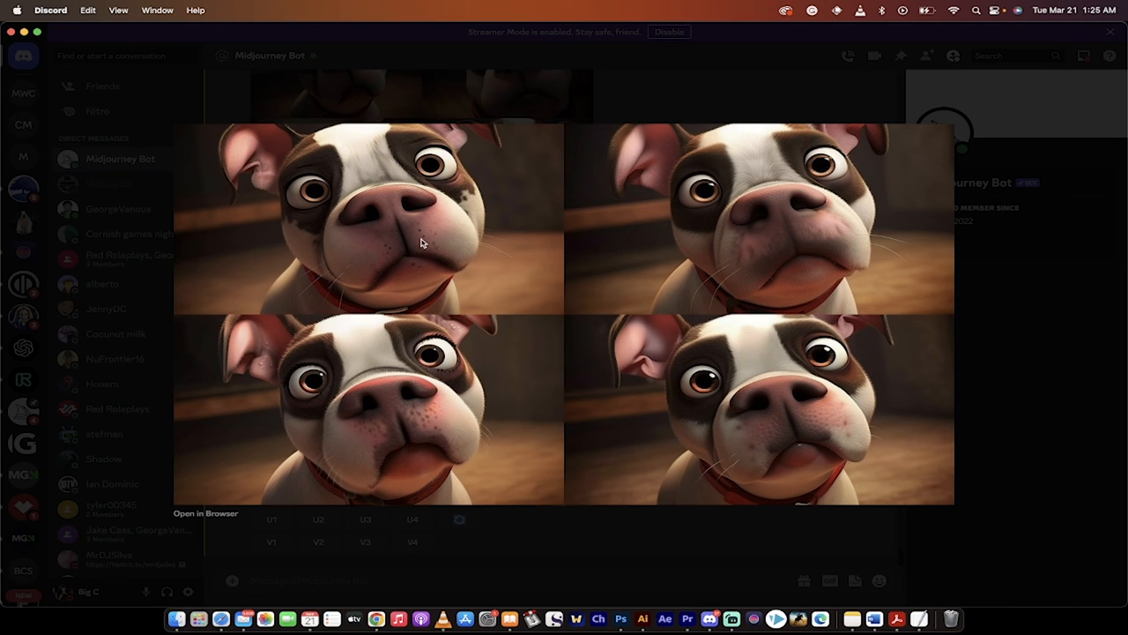
mouse_move(568, 567)
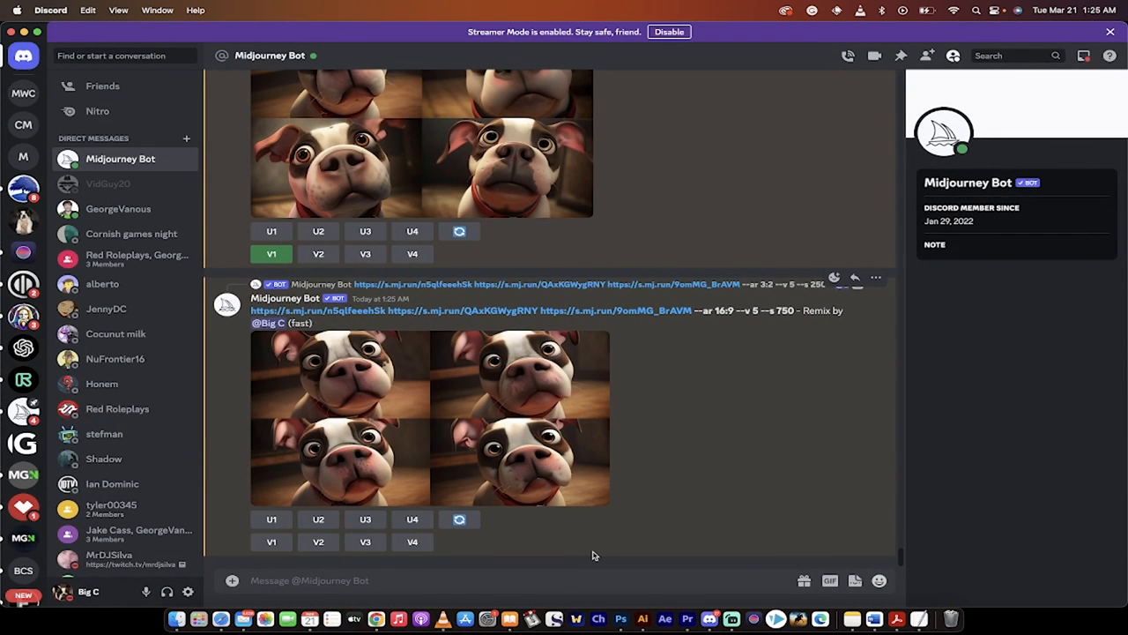
mouse_move(509, 498)
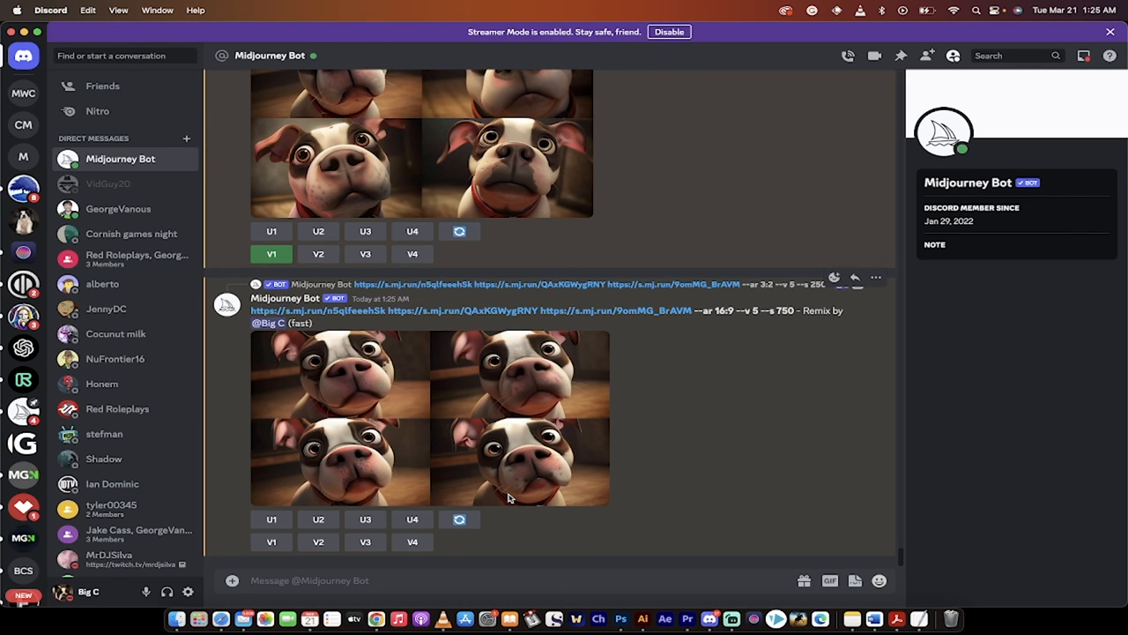
mouse_move(623, 545)
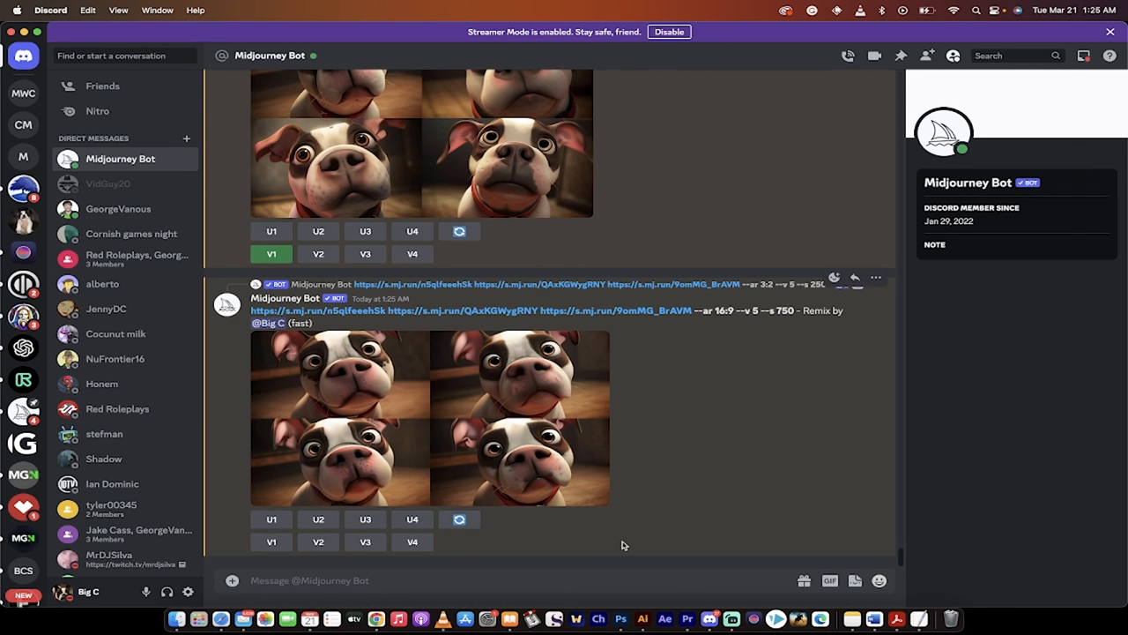